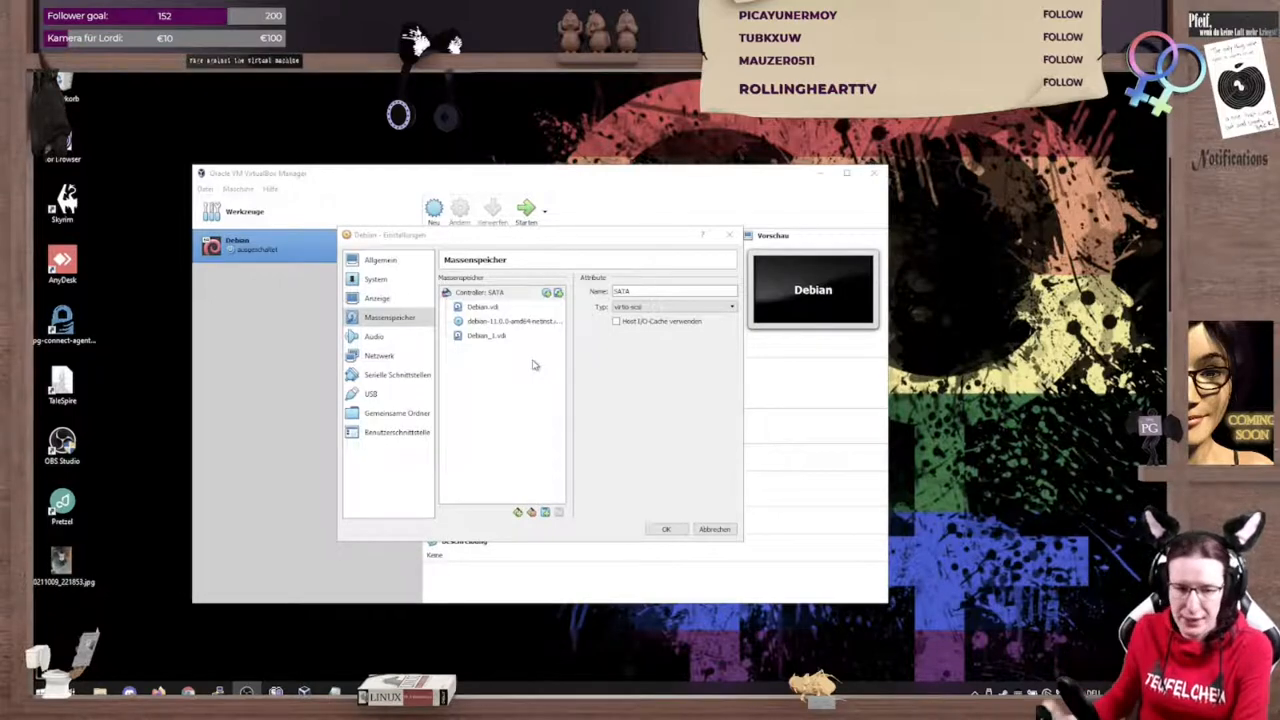
- Check the Debian_1.vdi disk, then confirm with uname -a that kernel 5.14.11-vm is running
click(487, 335)
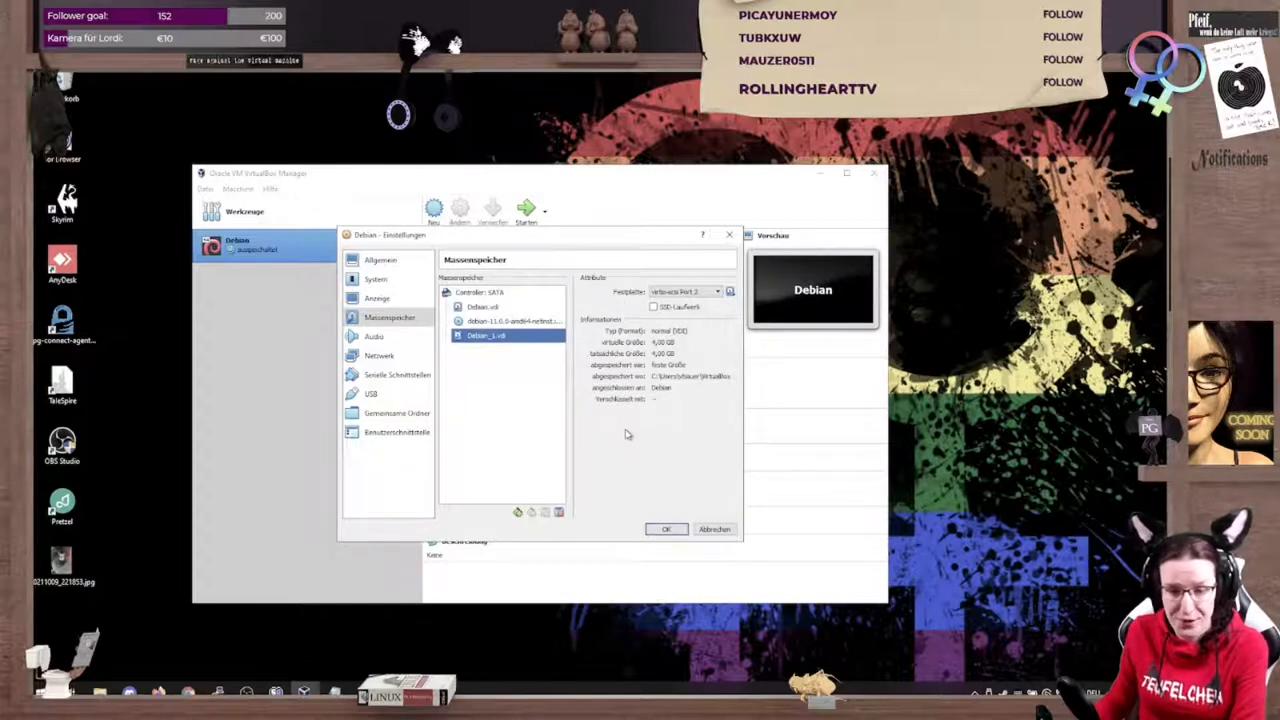
click(666, 529)
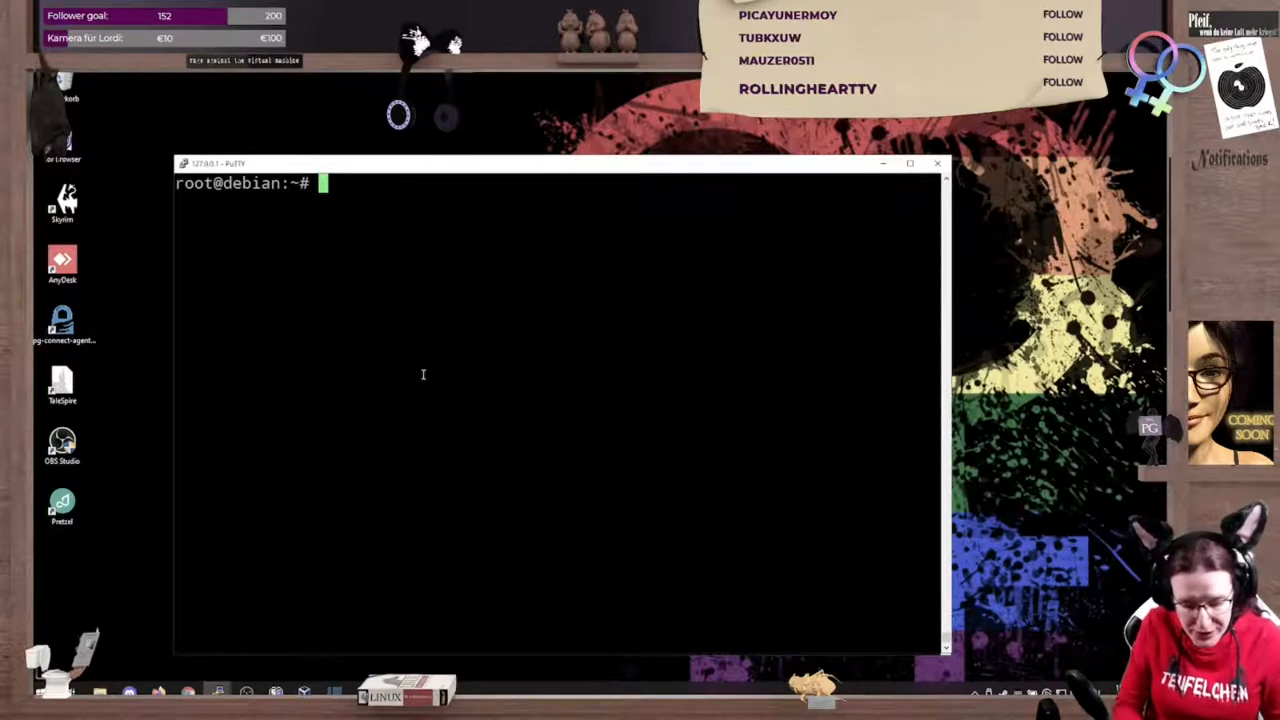
text(uname -a)
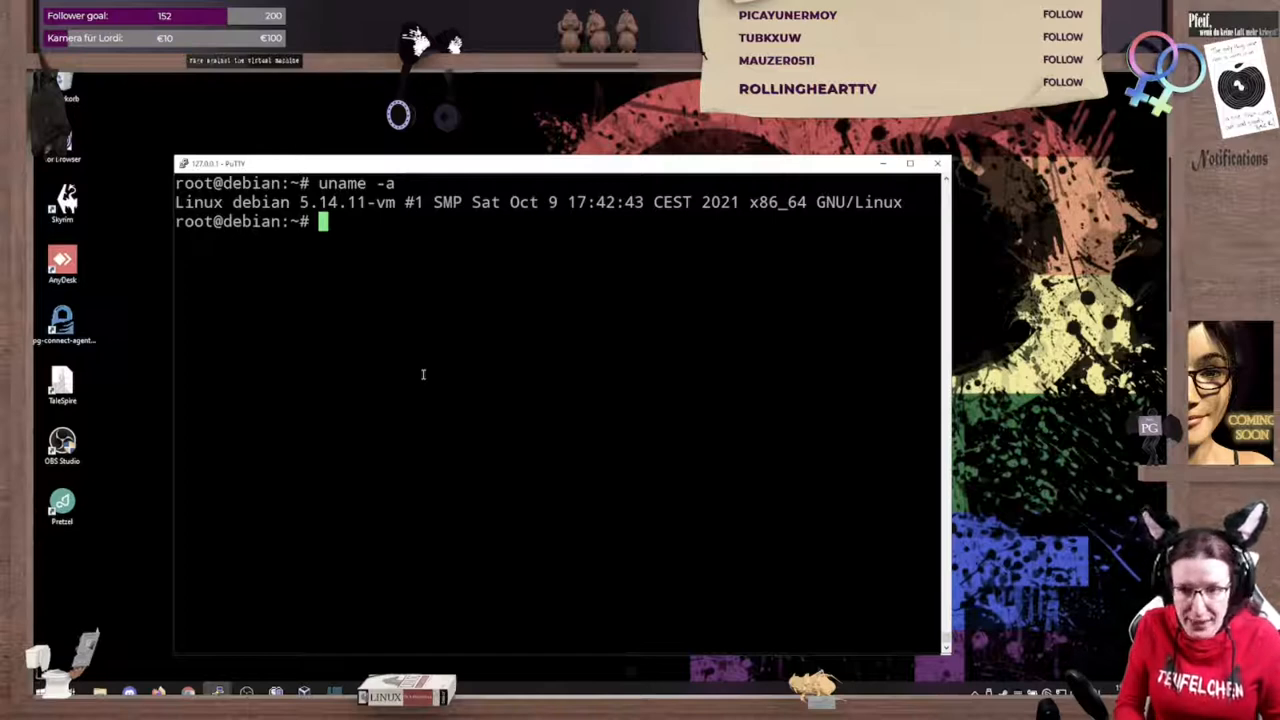
text(apt up)
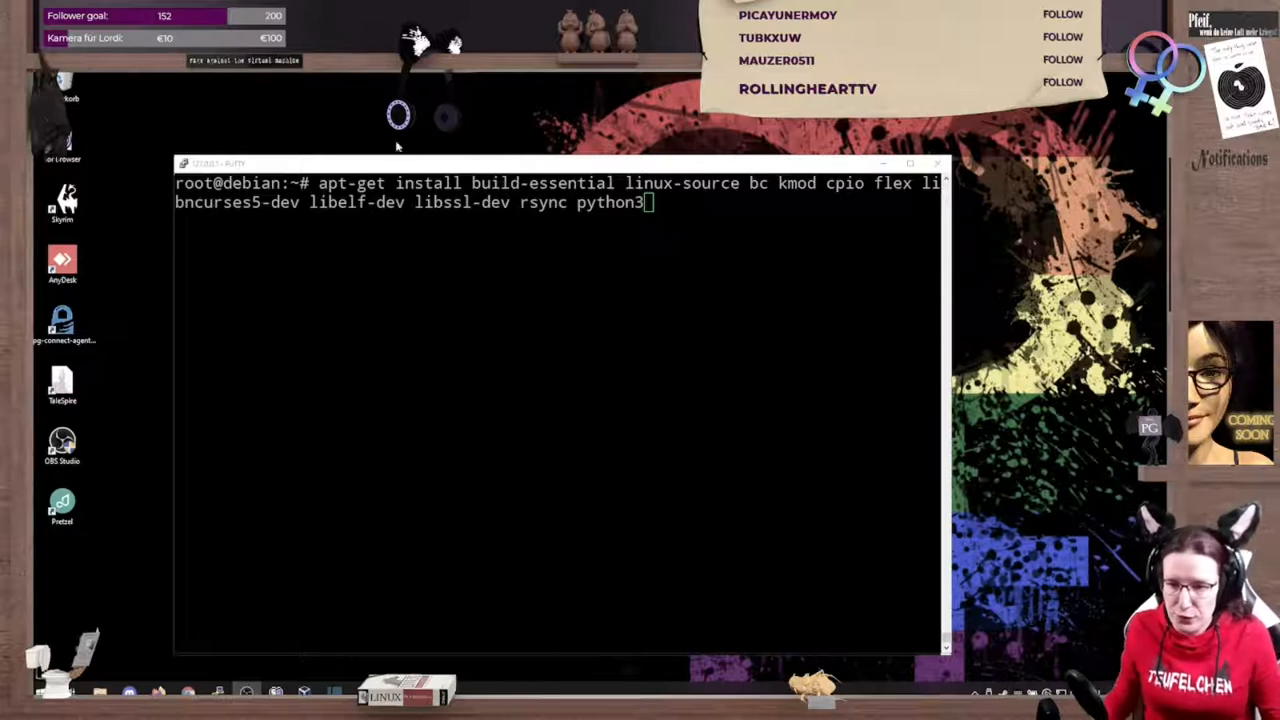
mouse_move(549, 330)
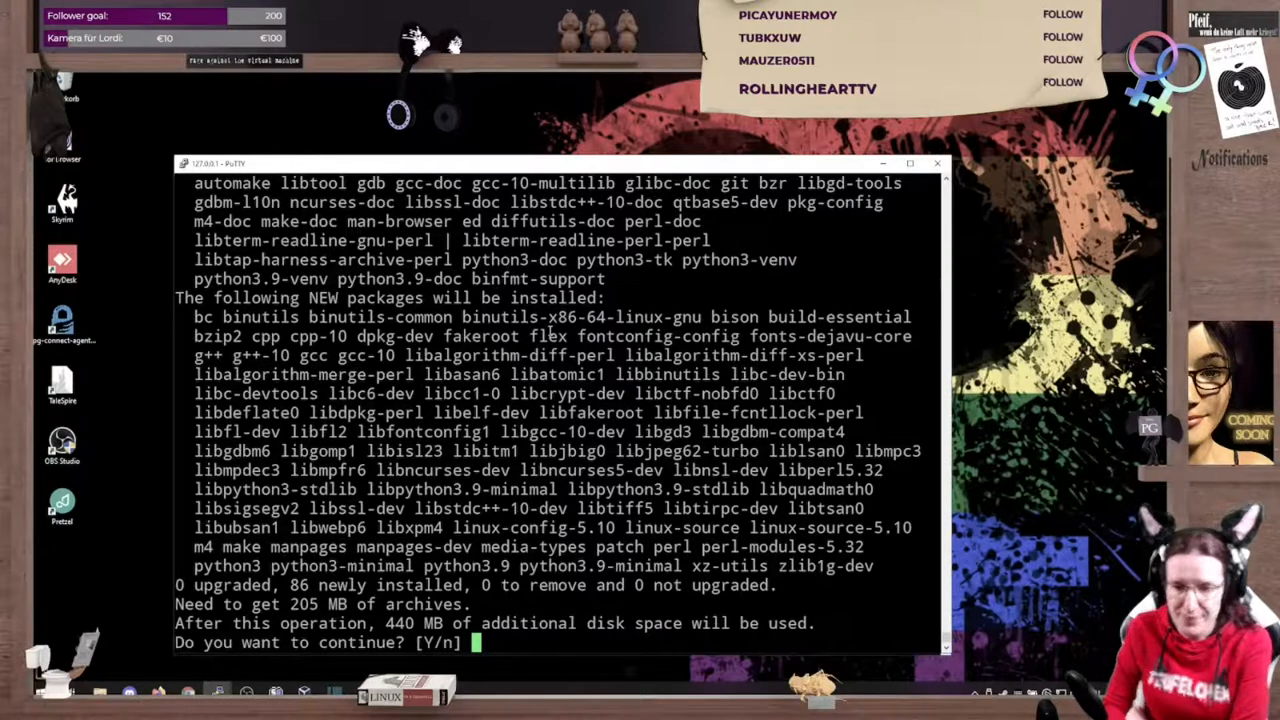
- Confirm the build-essential, linux-source and libssl-dev package install with Y
text(Y)
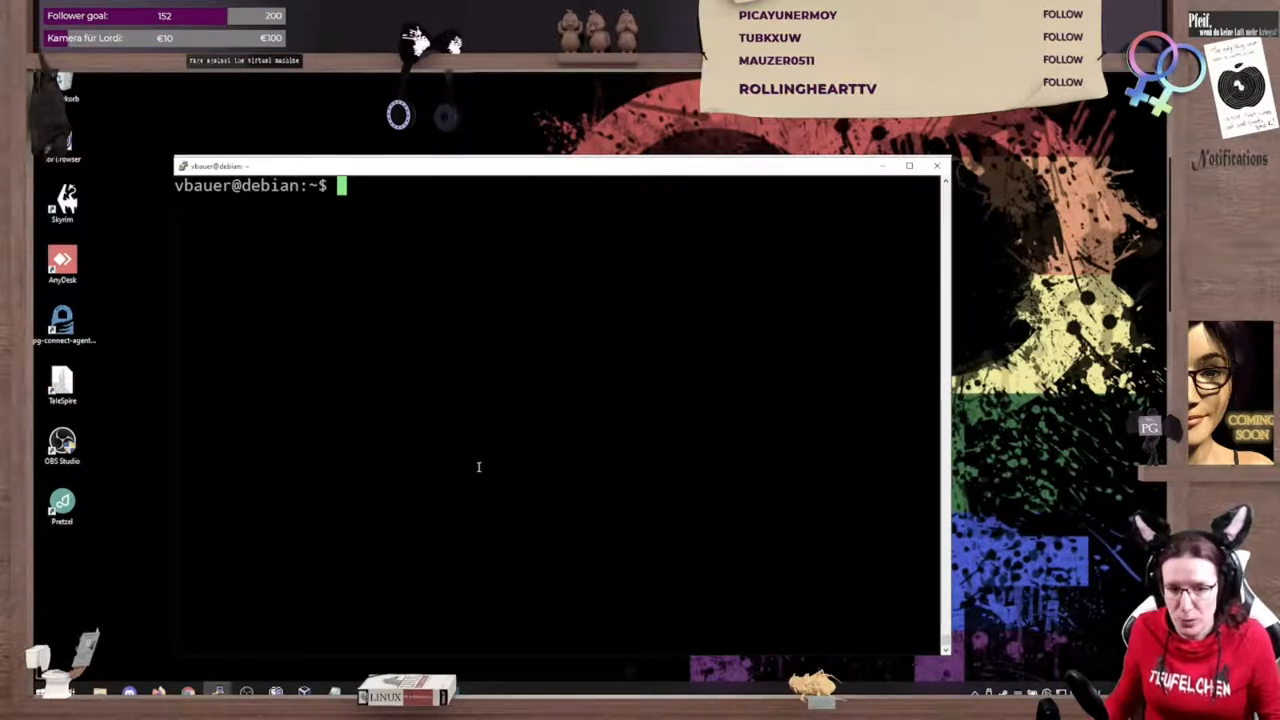
mouse_move(309, 532)
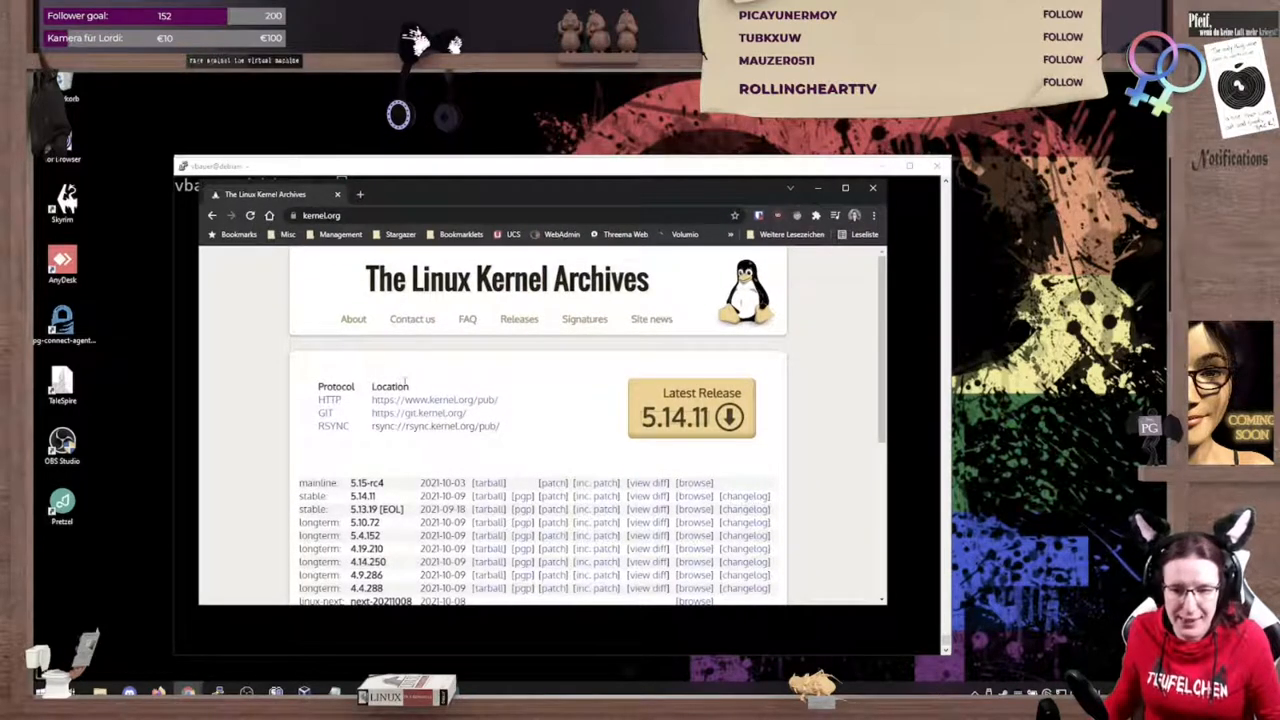
- Scroll to kernel.org's Latest Release 5.14.11 and open its link menu to copy the address
scroll(down, 3)
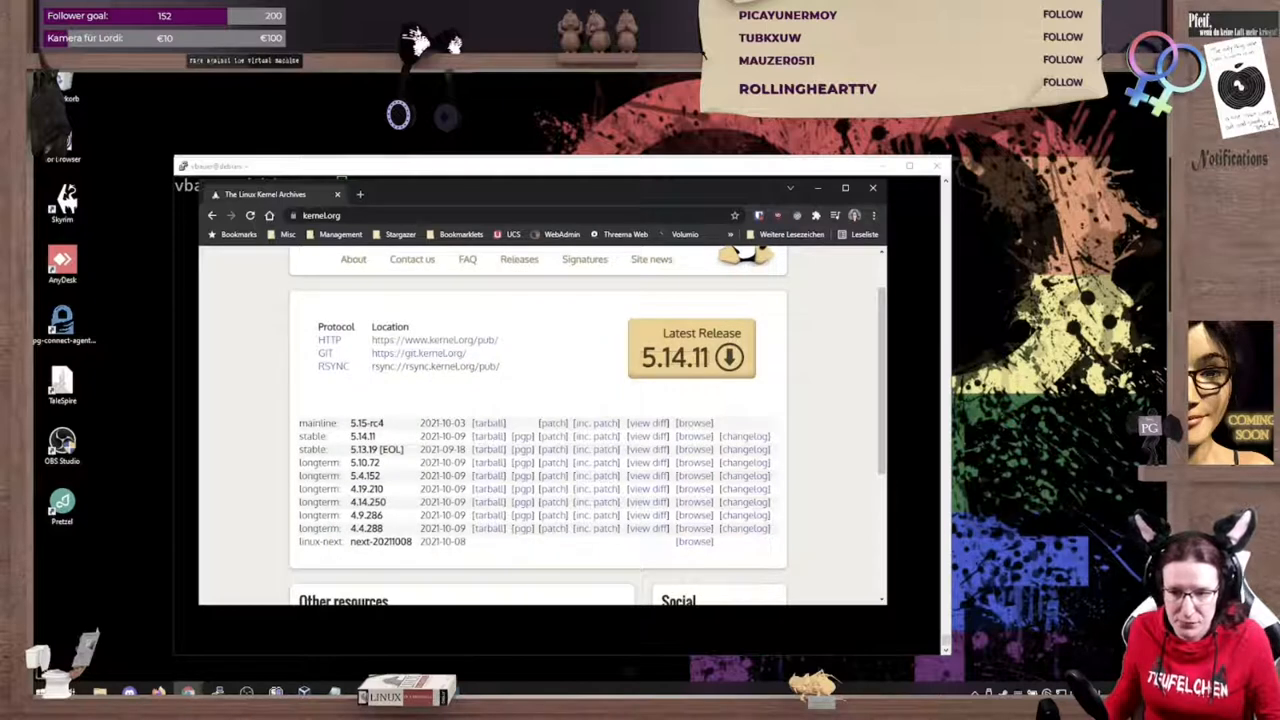
mouse_move(667, 371)
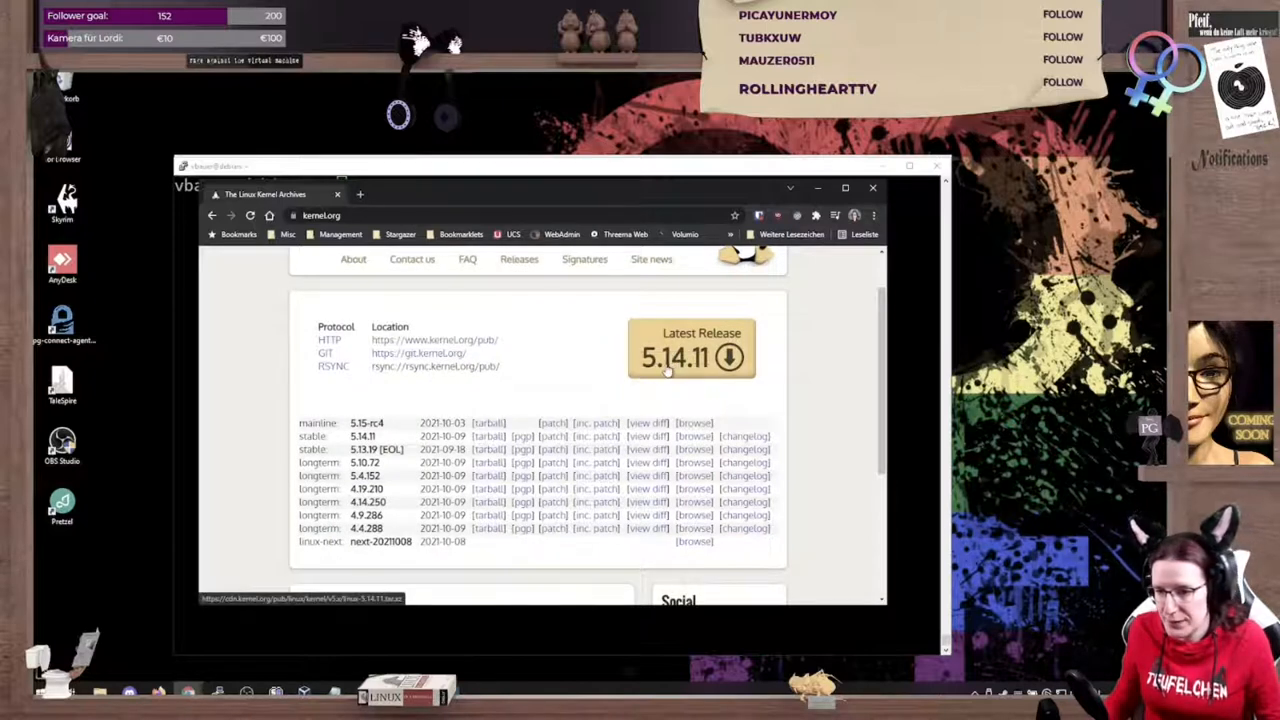
right_click(729, 357)
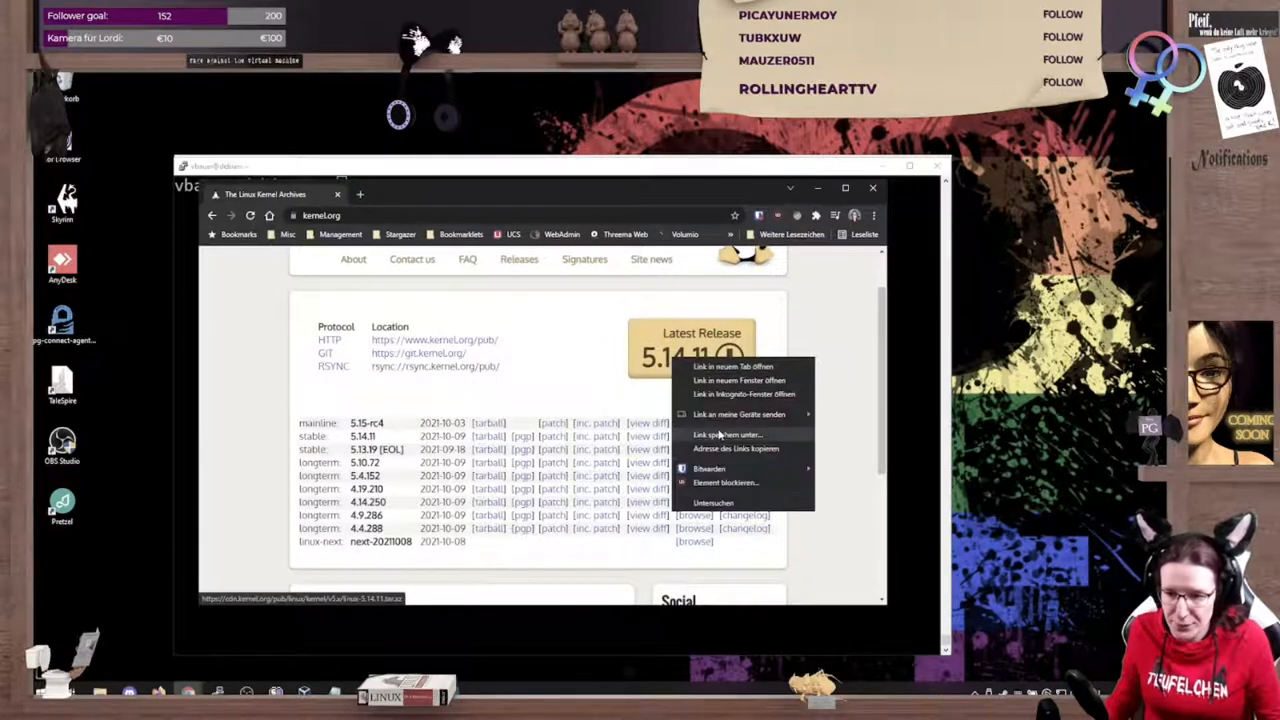
mouse_move(729, 448)
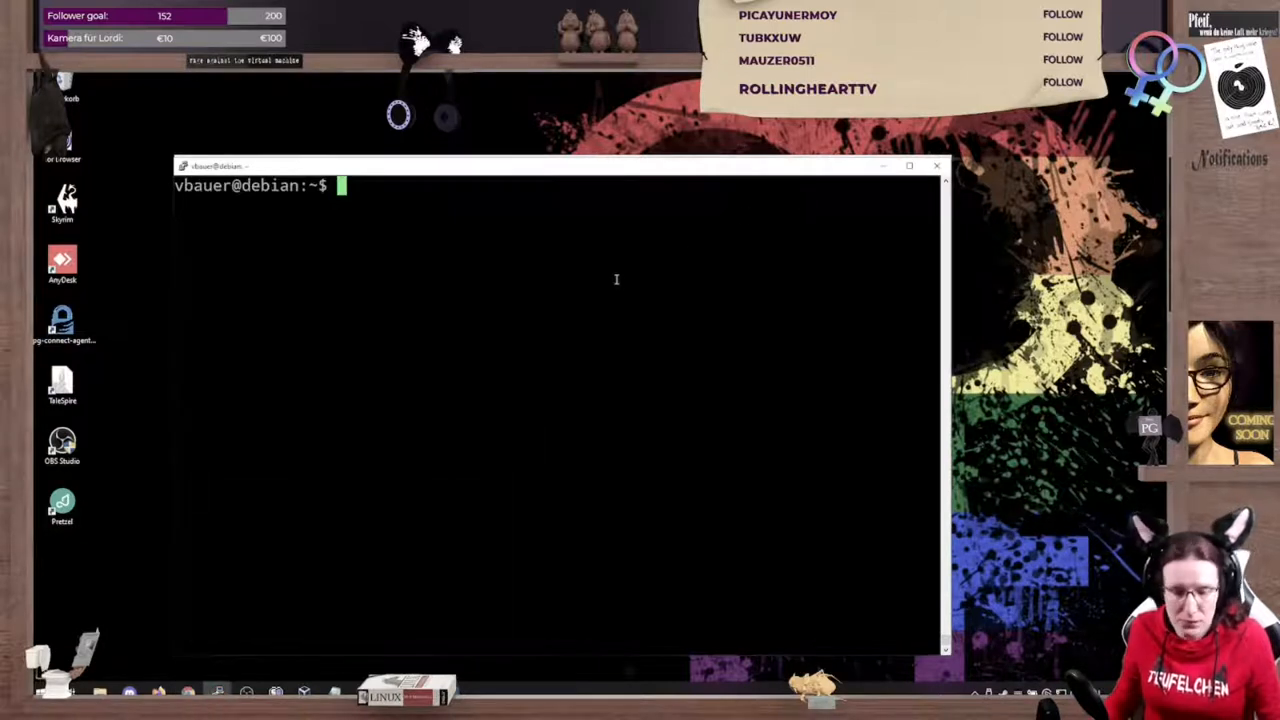
- Download linux-5.14.11.tar.xz from cdn.kernel.org with wget
text(wget https://cdn.kernel.org/pub/linux/kernel/v5.x/linux-5.14.11.tar.xz)
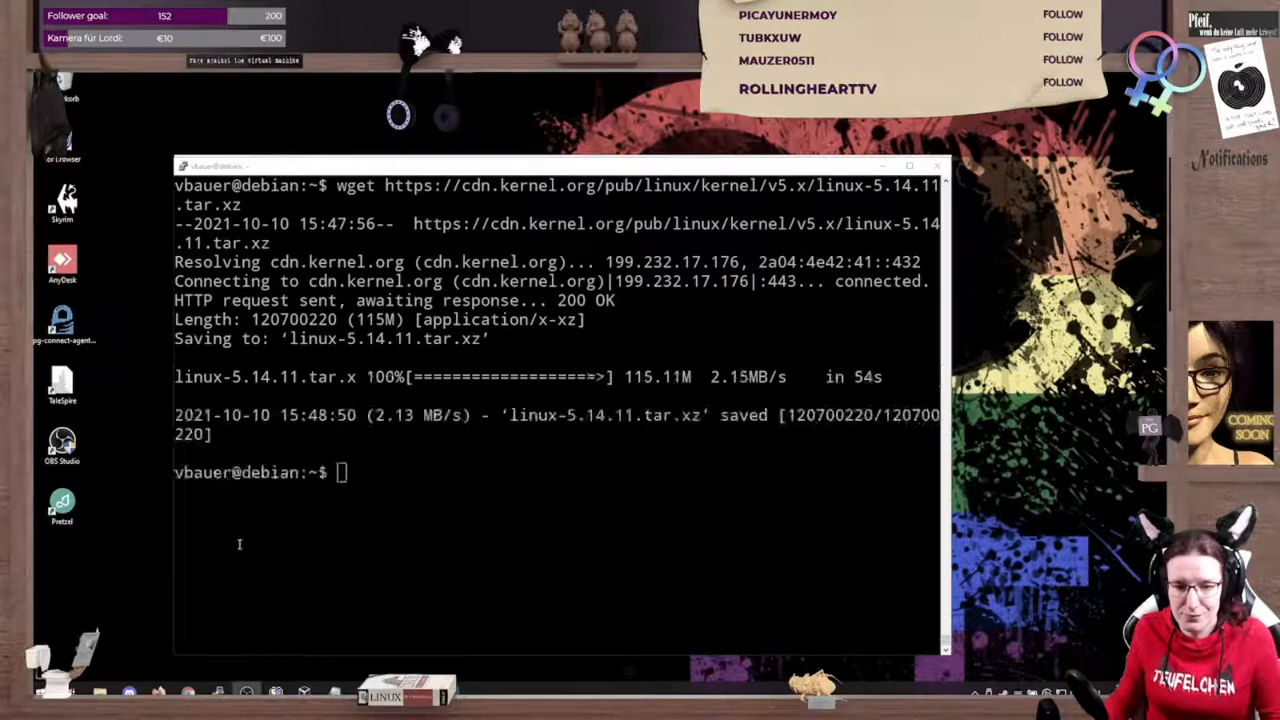
mouse_move(357, 533)
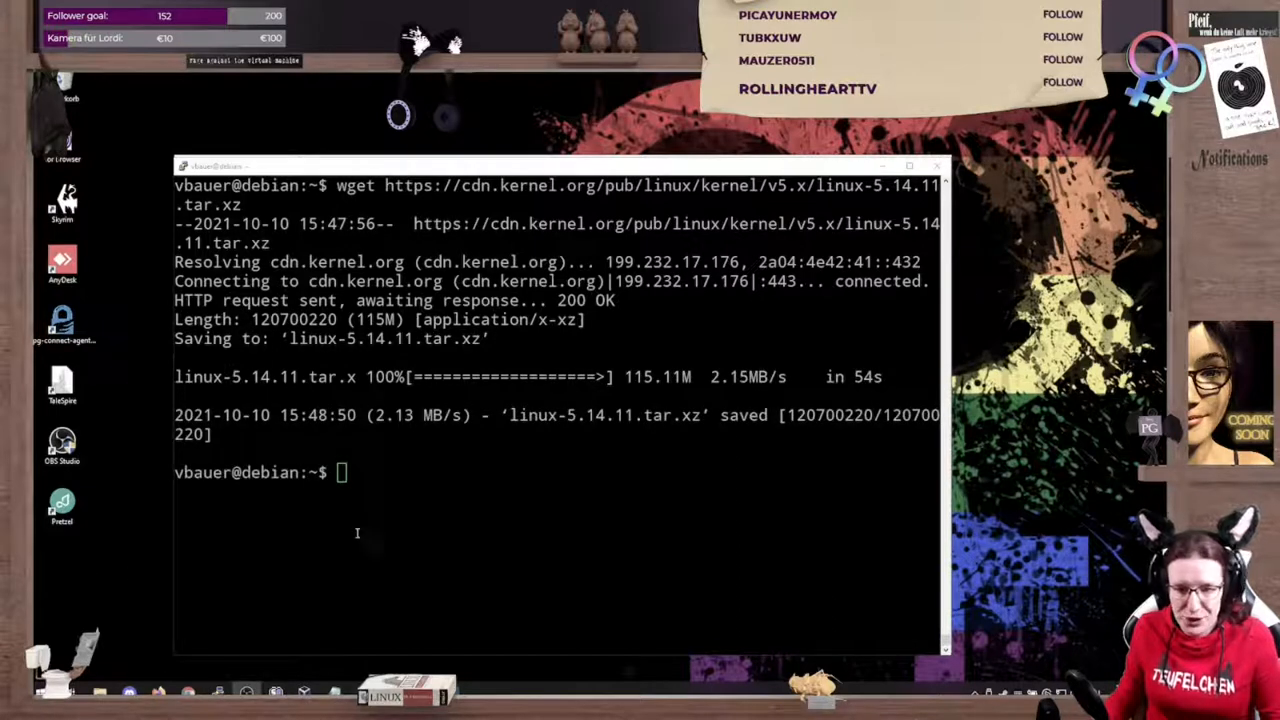
- Enter the extracted linux-5.14.11 directory and quit make menuconfig without saving
text(linux-5.14.11.tar.xz)
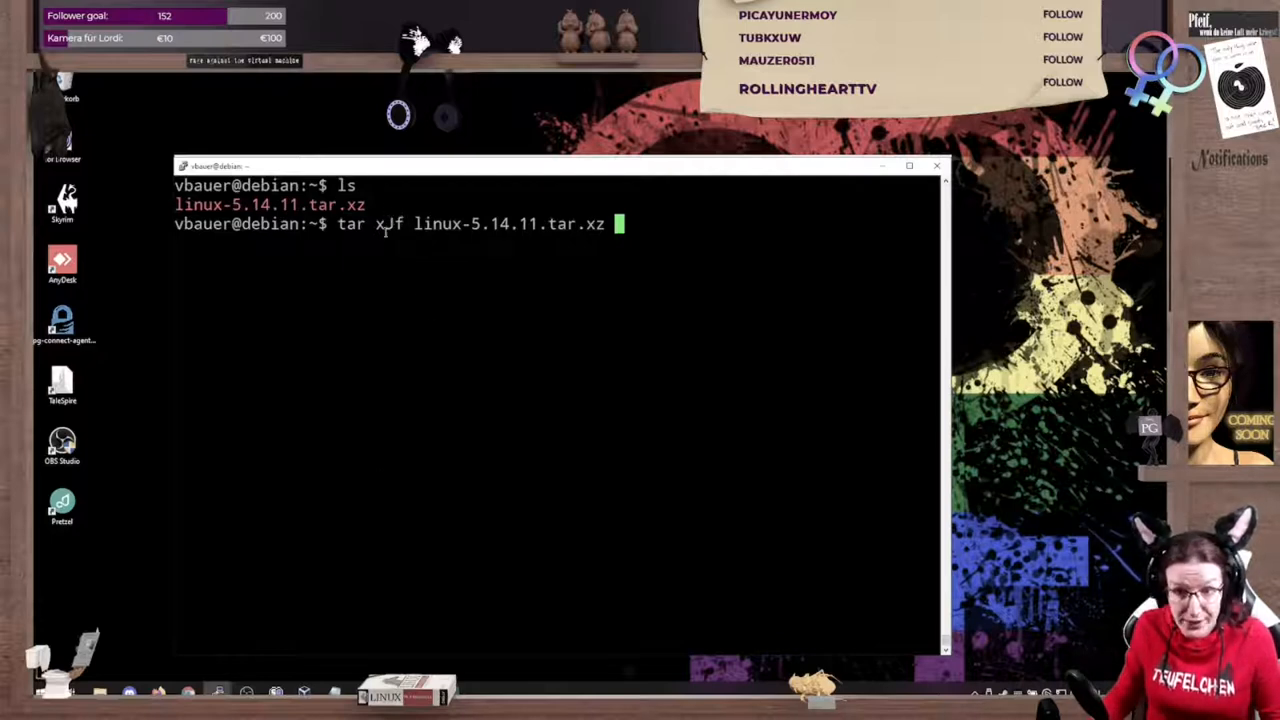
mouse_move(569, 310)
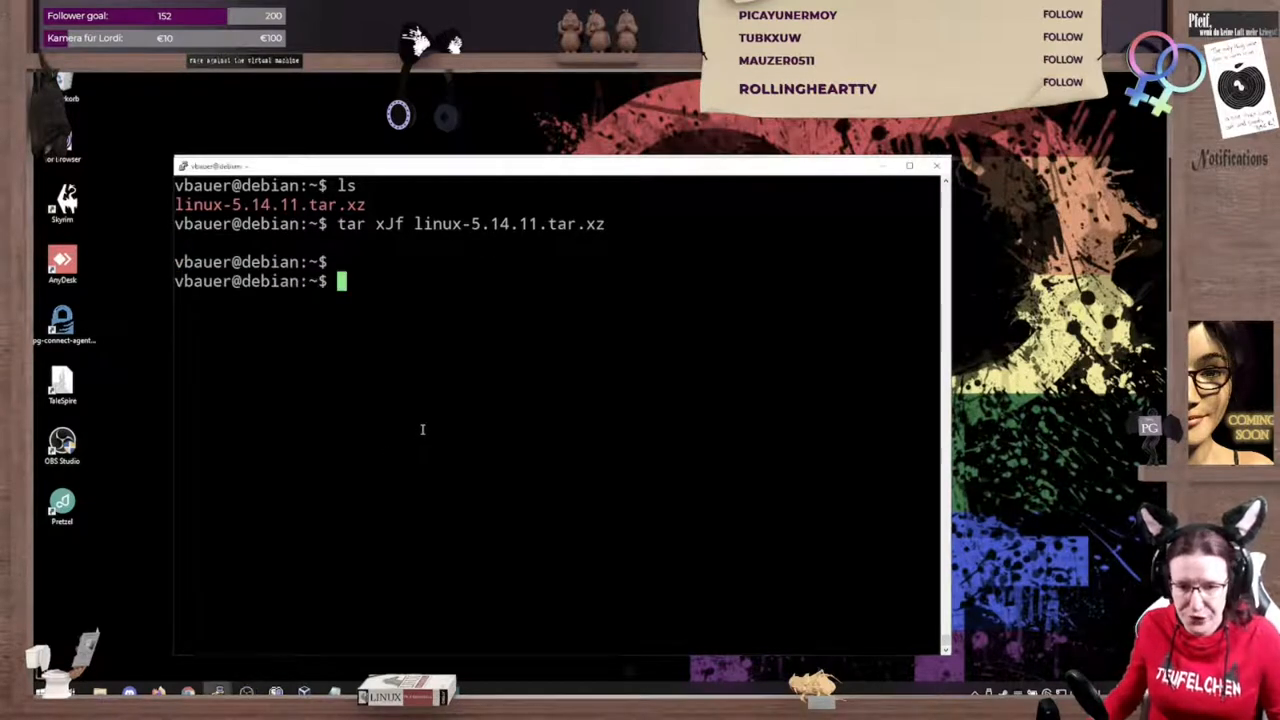
text(cd linux-5.14.11)
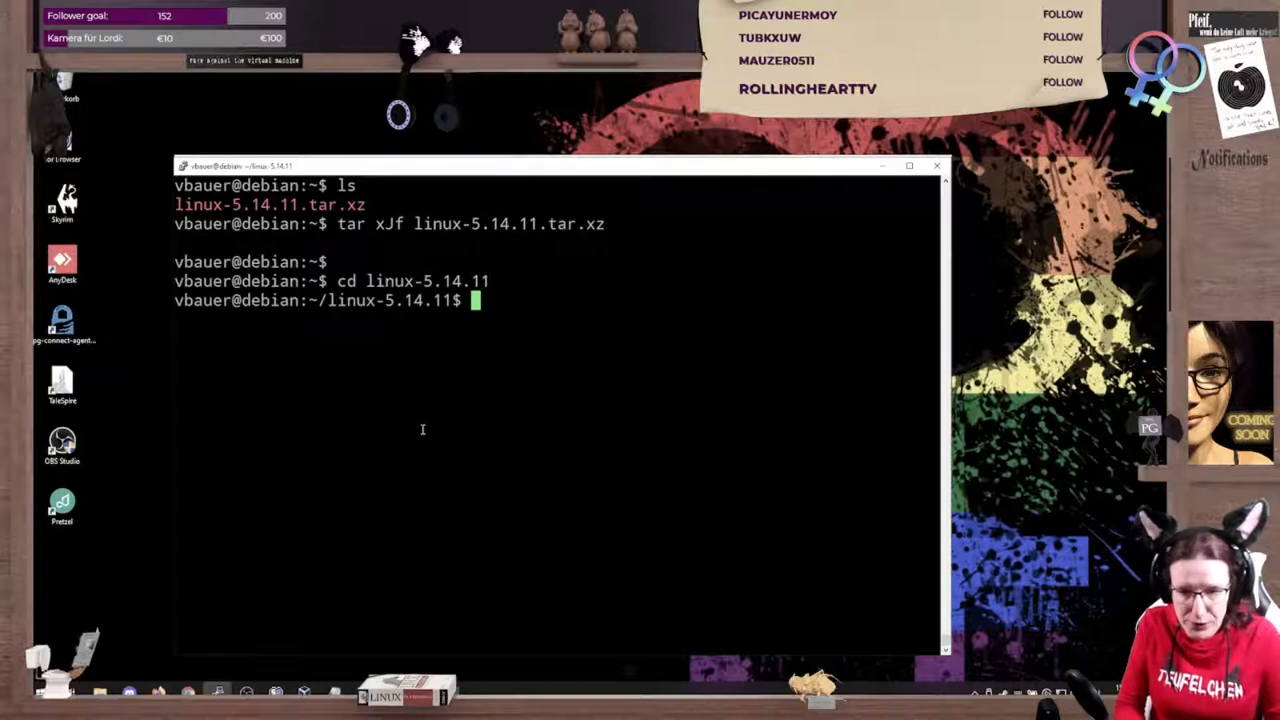
text(make menuconf)
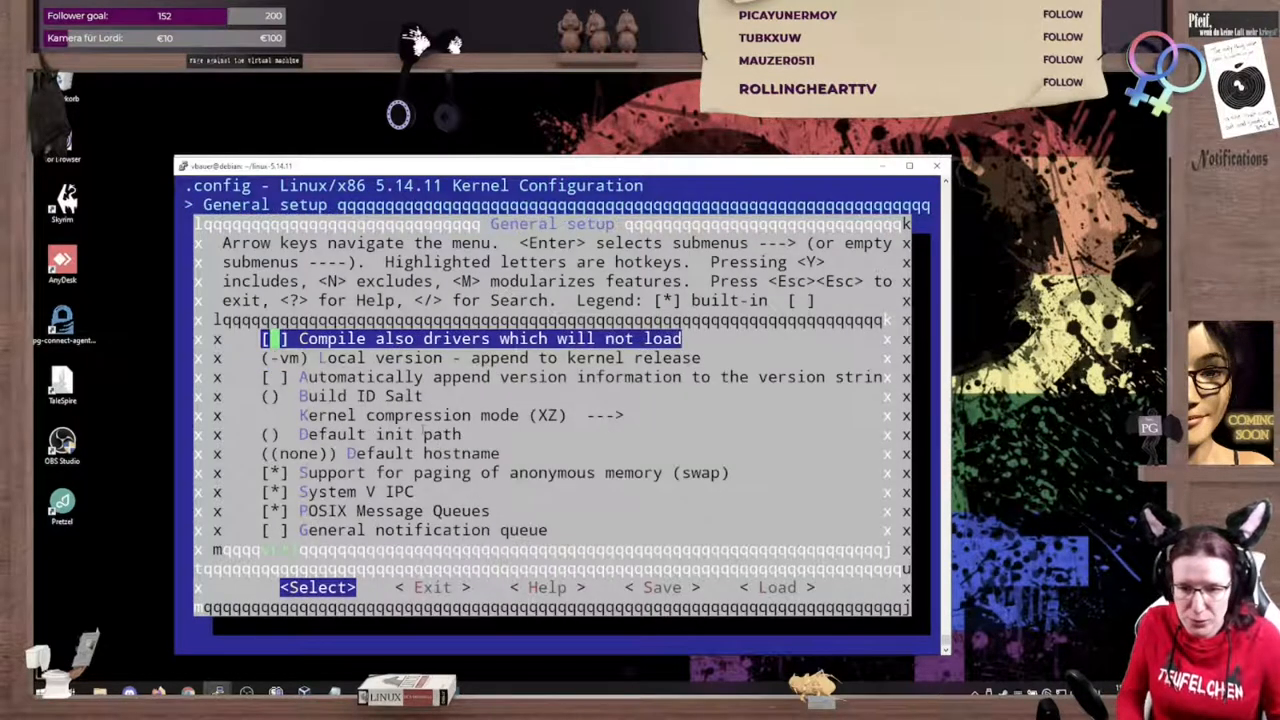
click(435, 587)
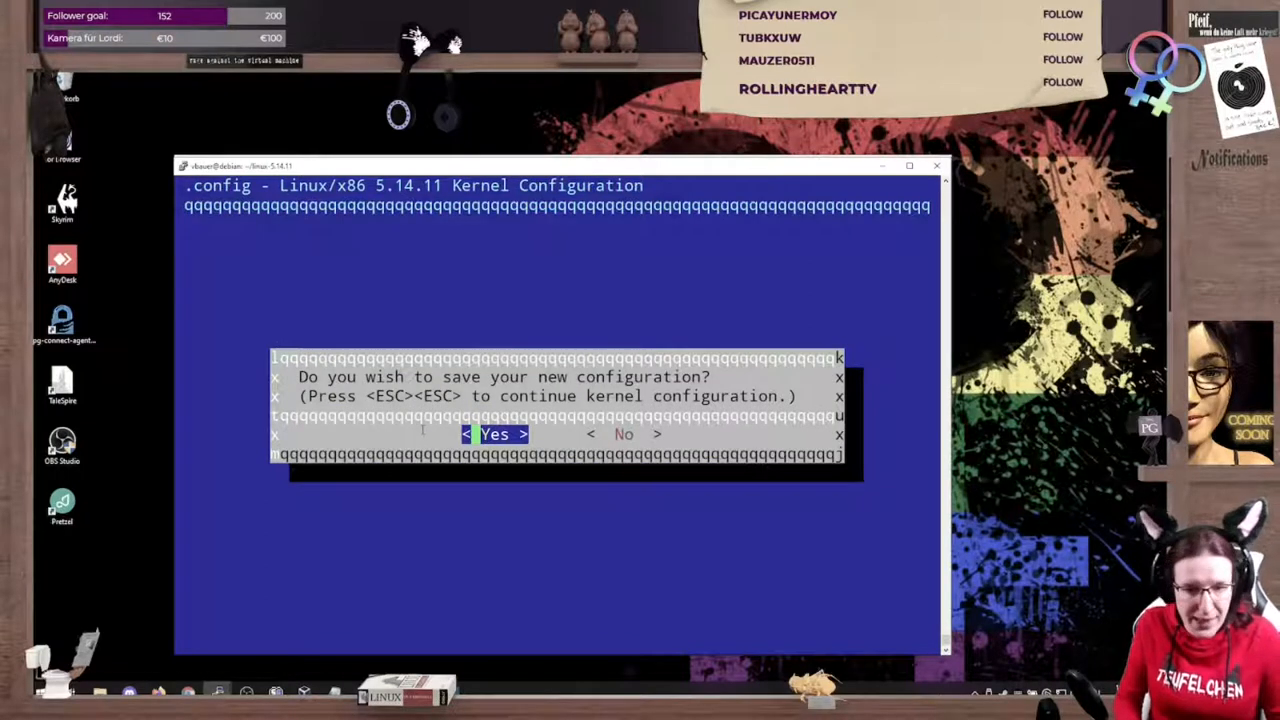
key(Escape)
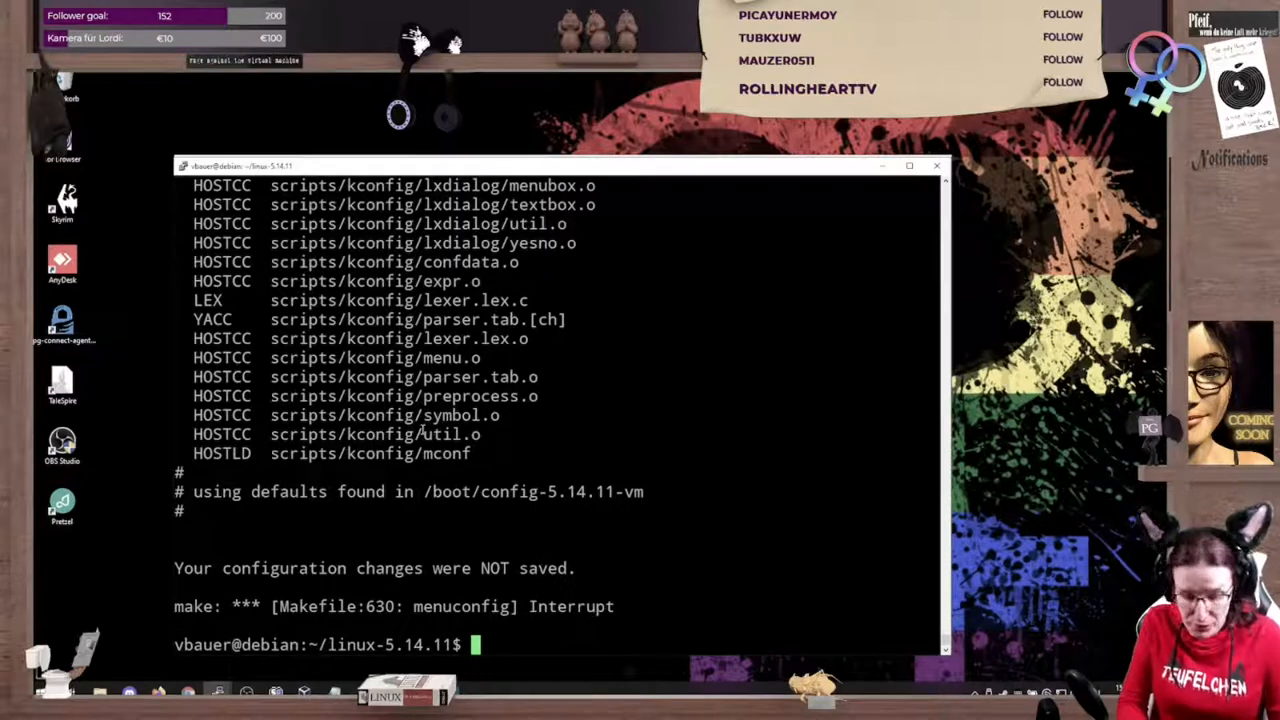
- Copy the Debian 5.10.0-9 config to .config and answer make oldconfig prompts like SCHED_CORE
text(cp /bop)
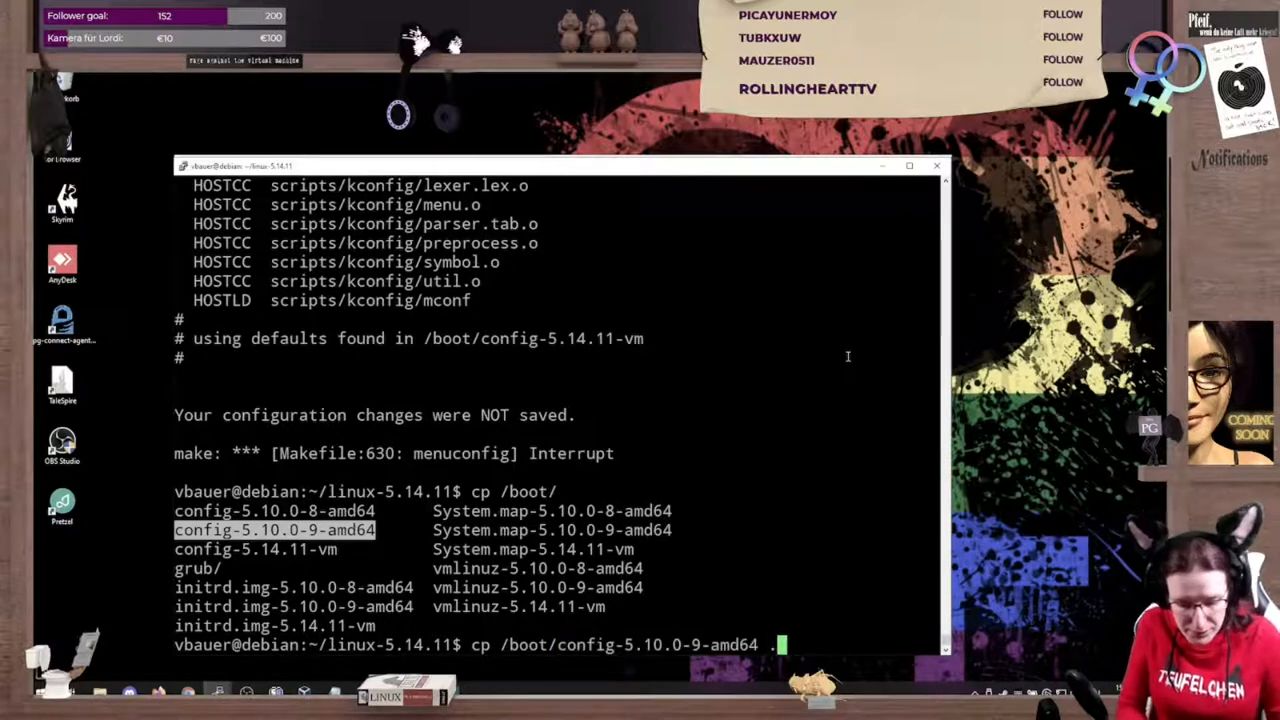
text(.config)
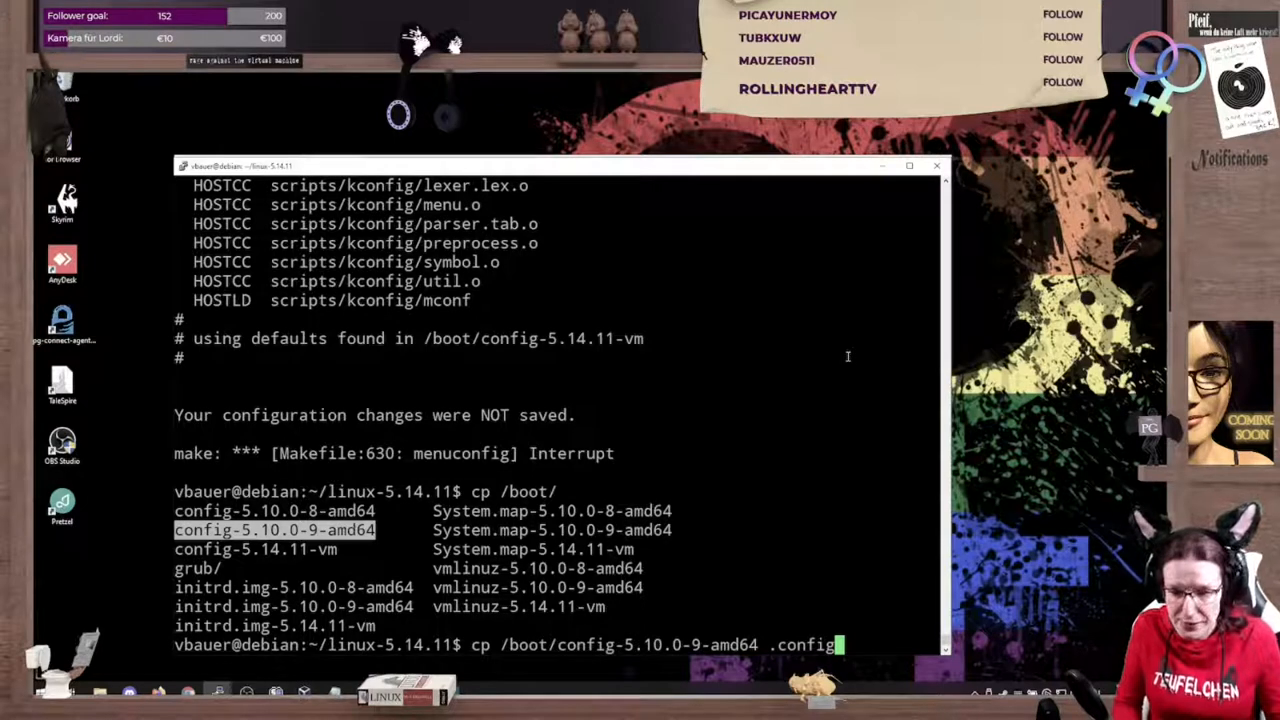
key(Return)
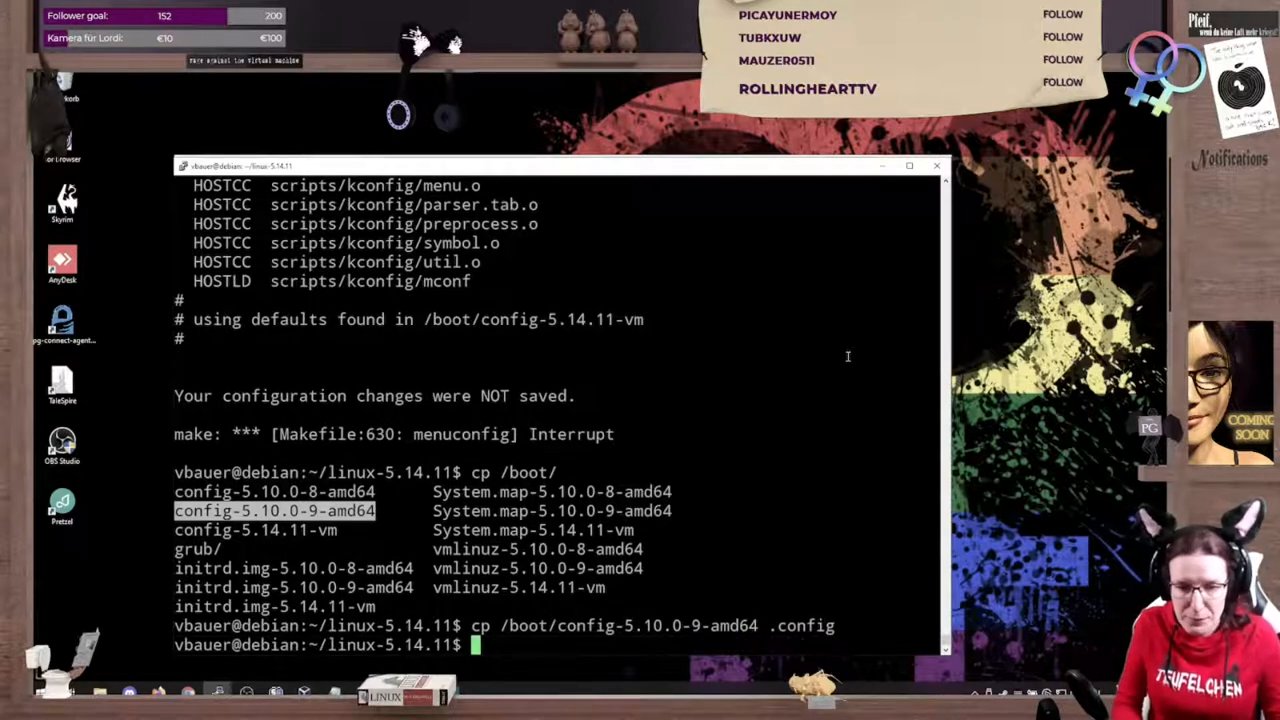
text(make oldco)
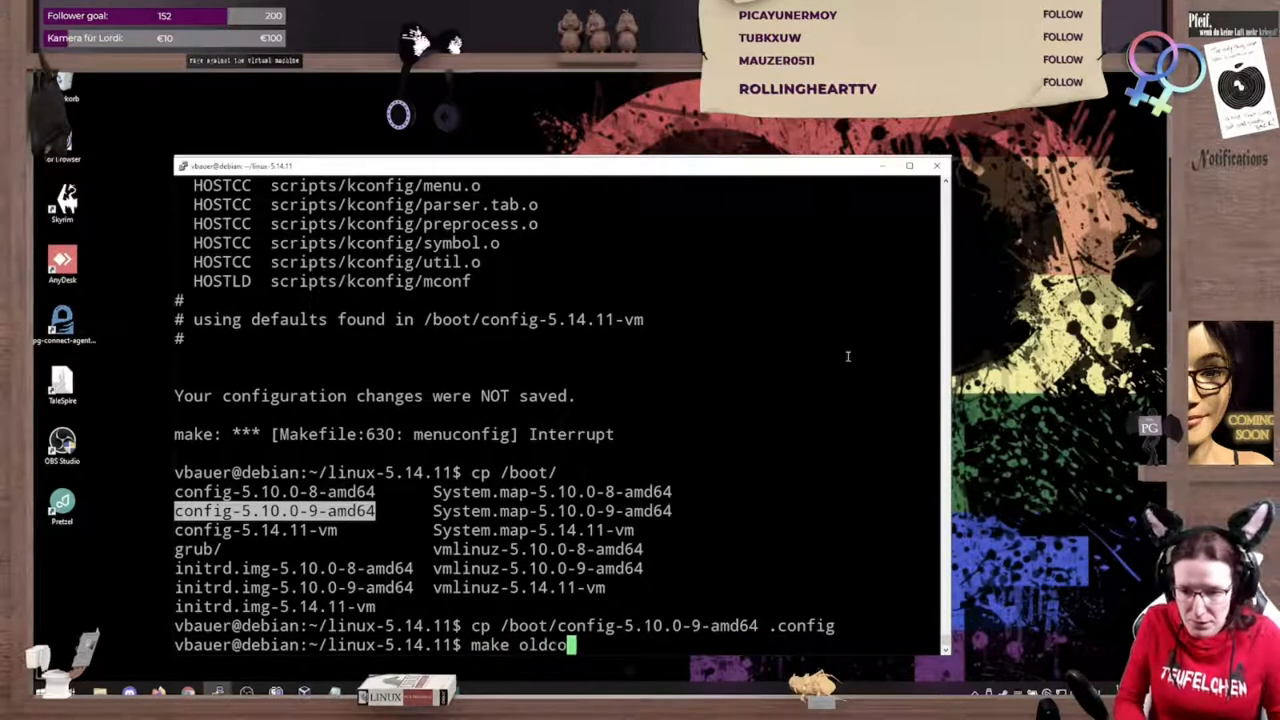
text(nfig)
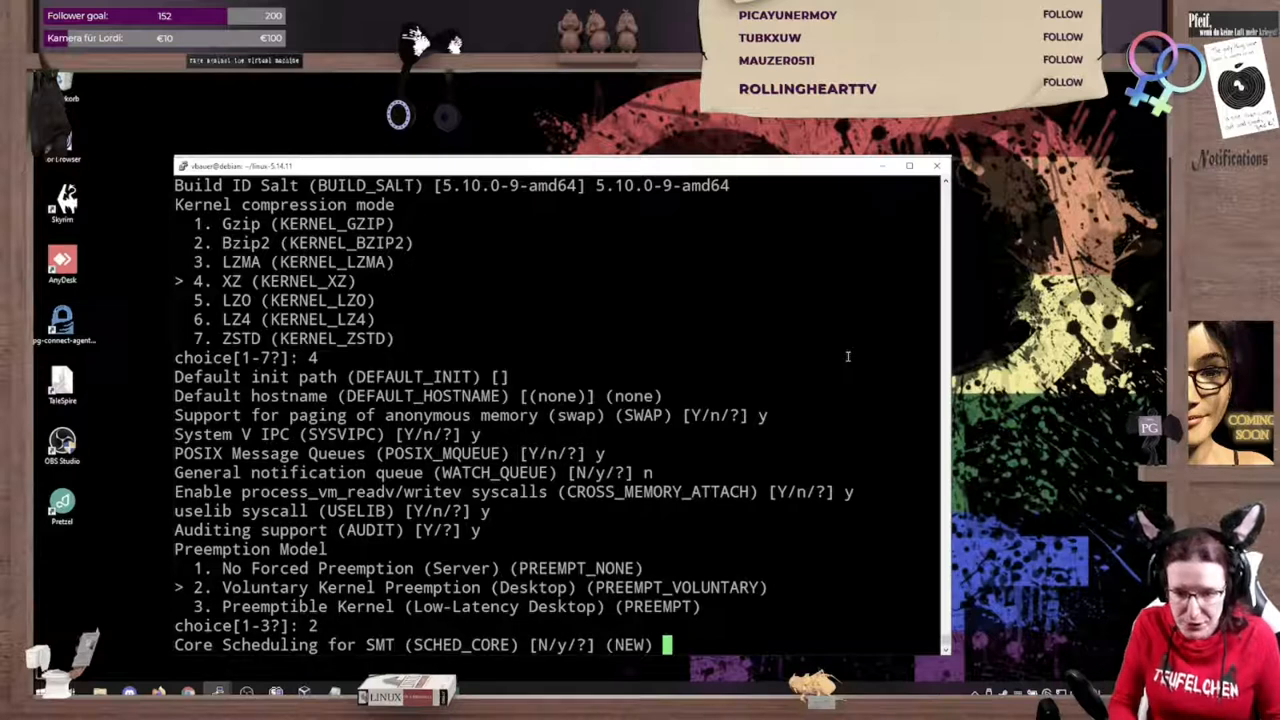
text(?)
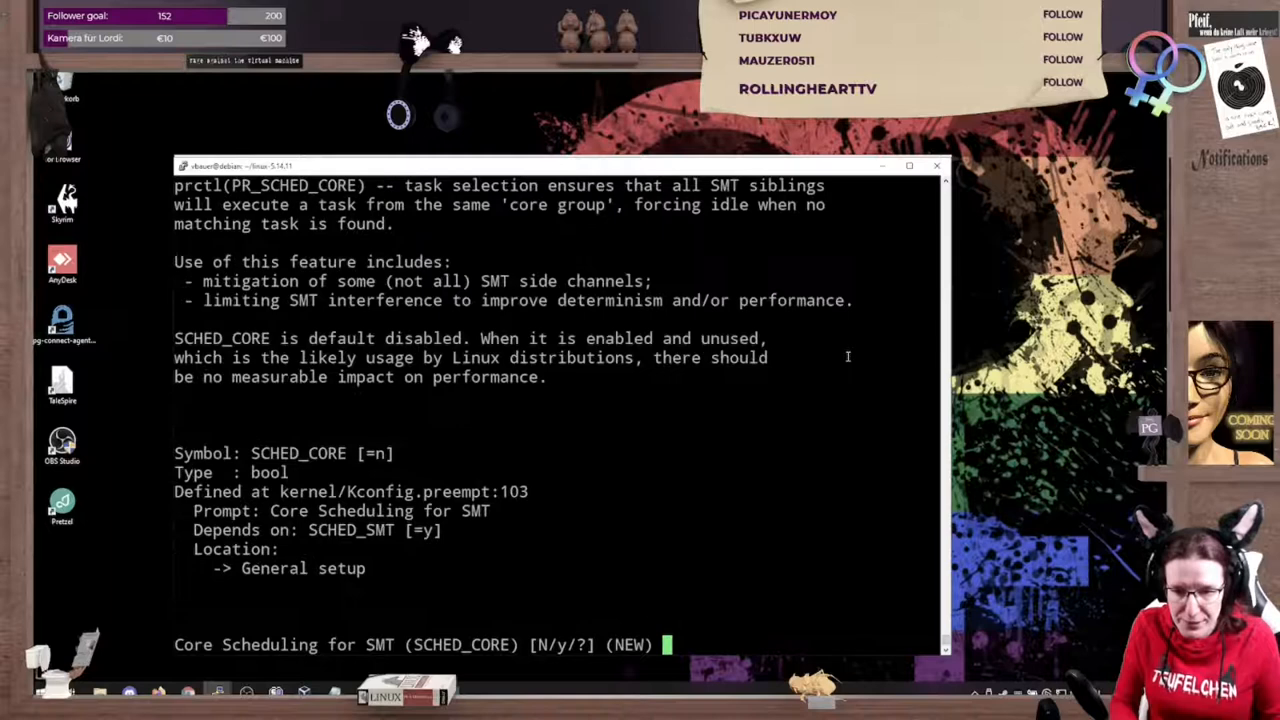
mouse_move(322, 160)
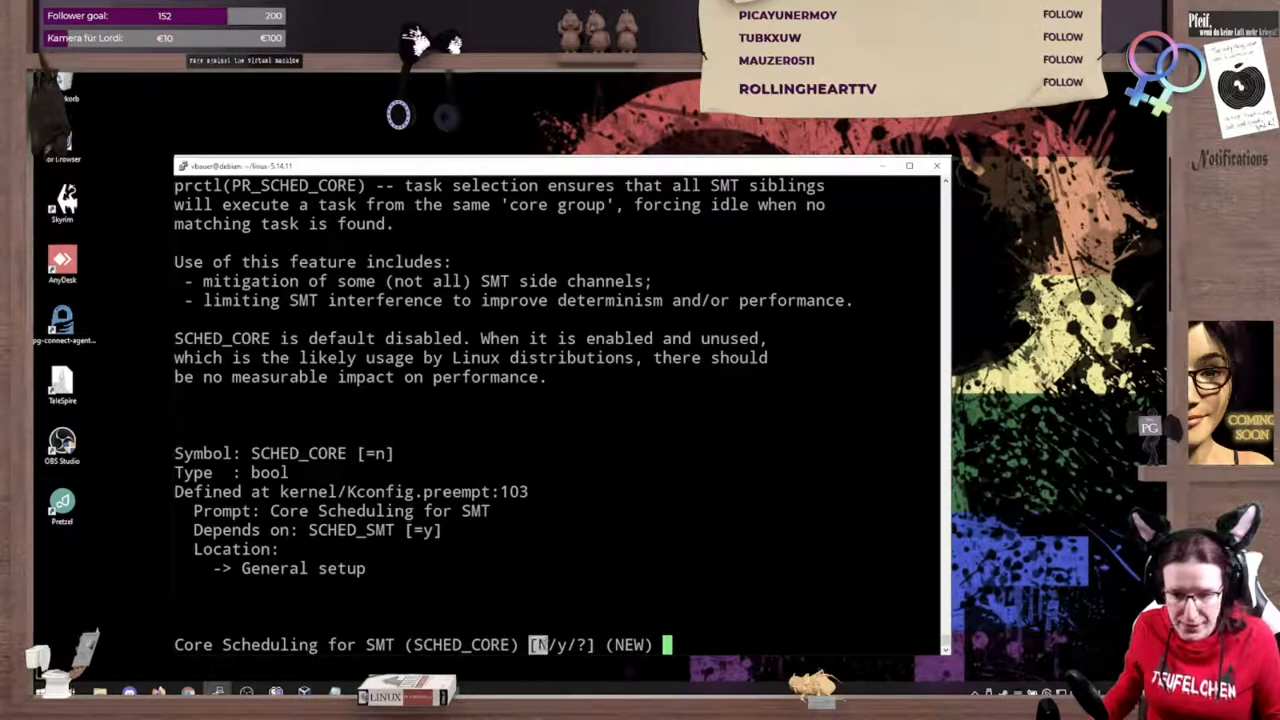
mouse_move(668, 539)
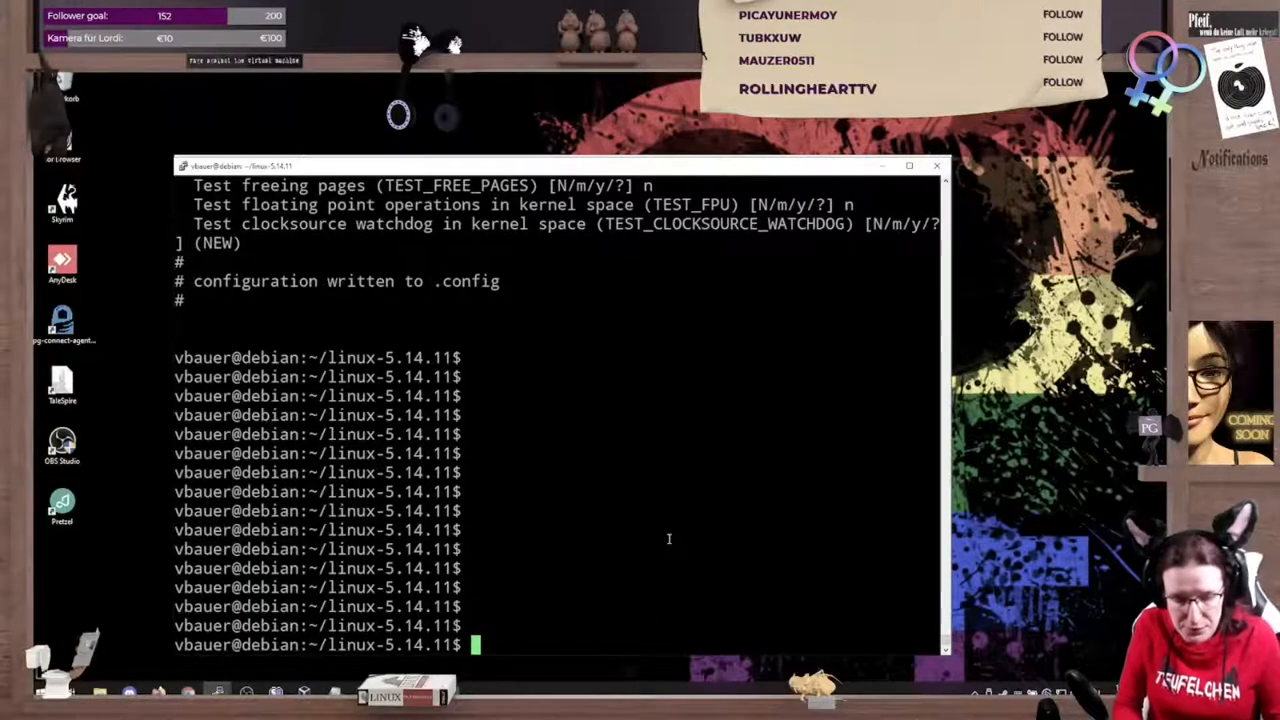
- Run make menuconfig in the linux-5.14.11 source directory
text(m)
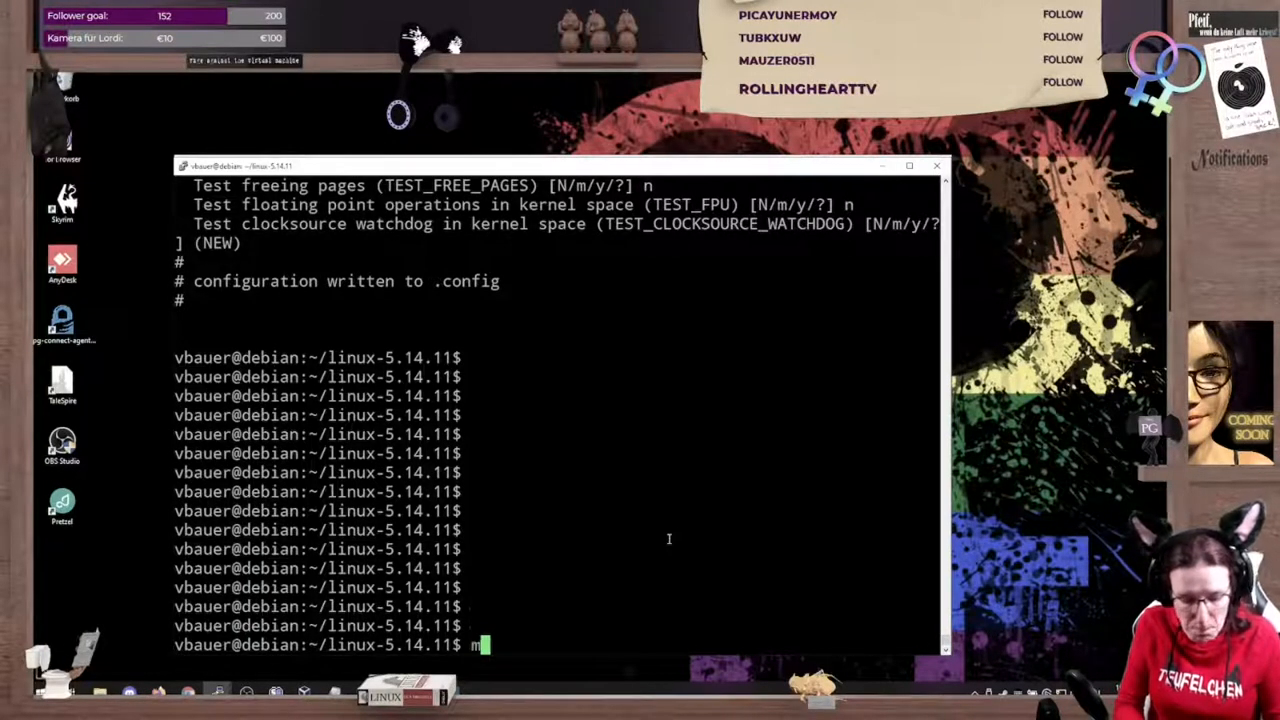
text(ake menuconfig)
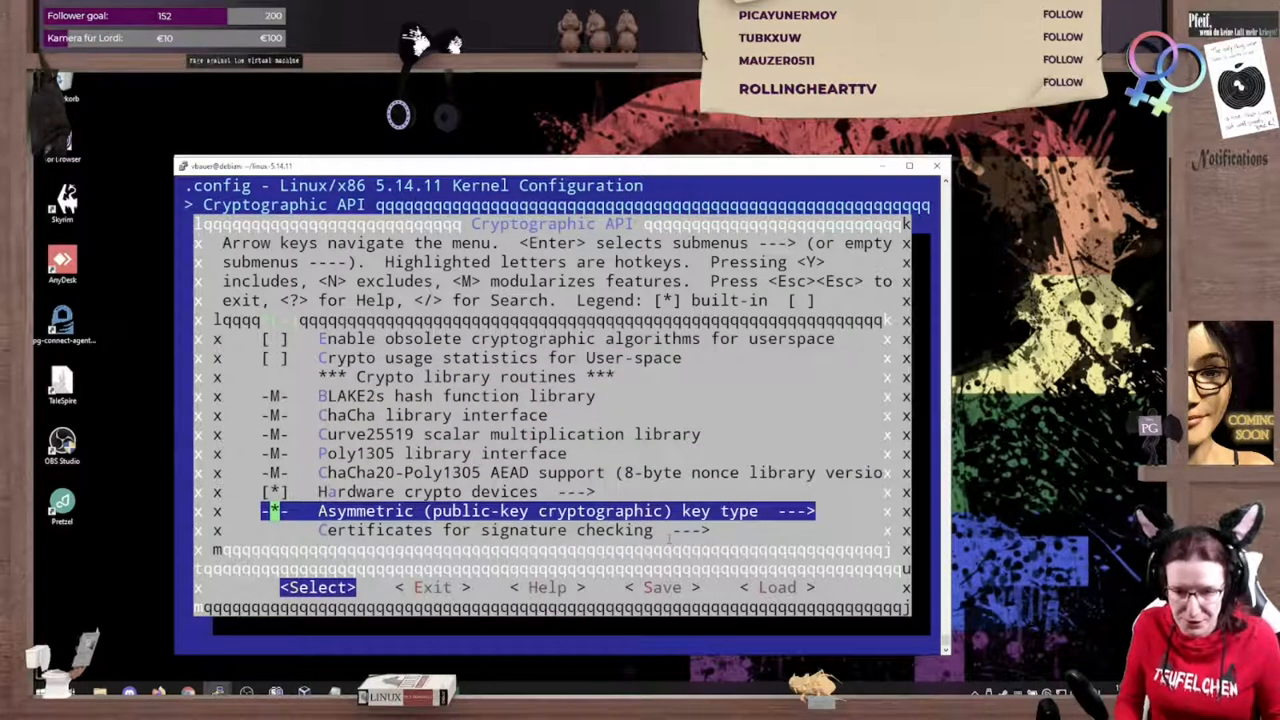
- Clear the Additional X.509 keys path under Certificates for signature checking
key(Down)
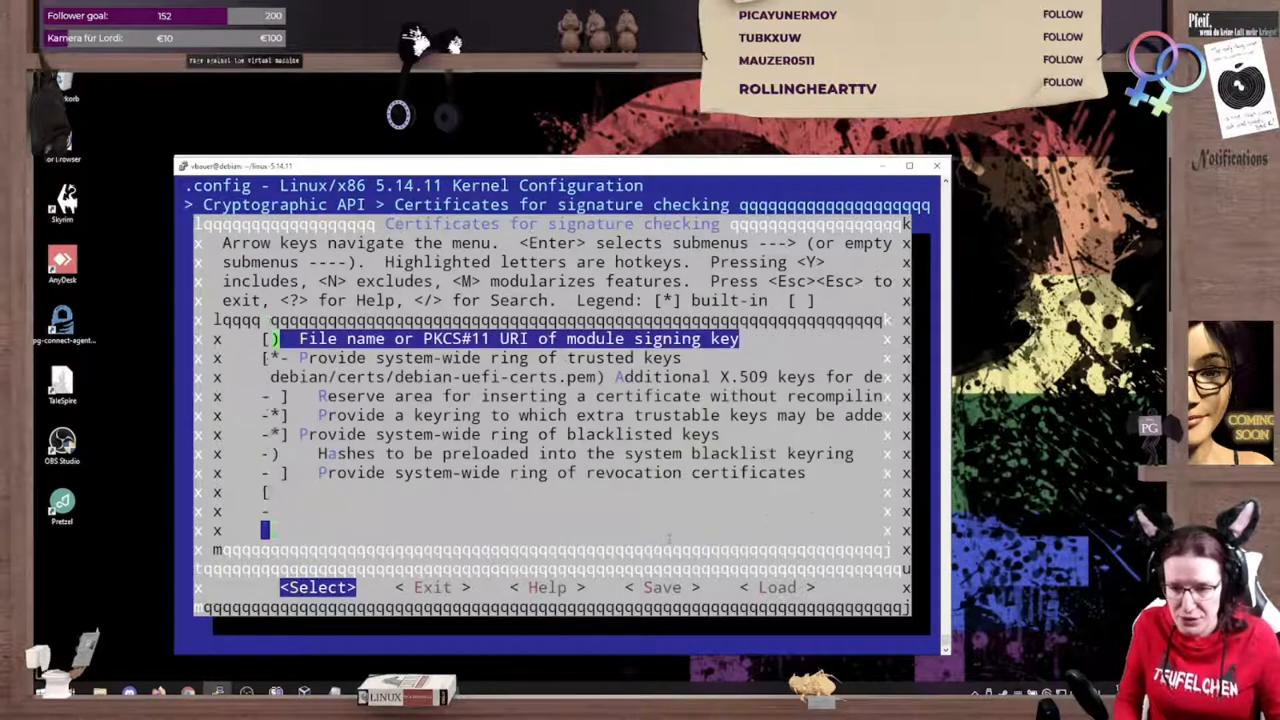
key(Down)
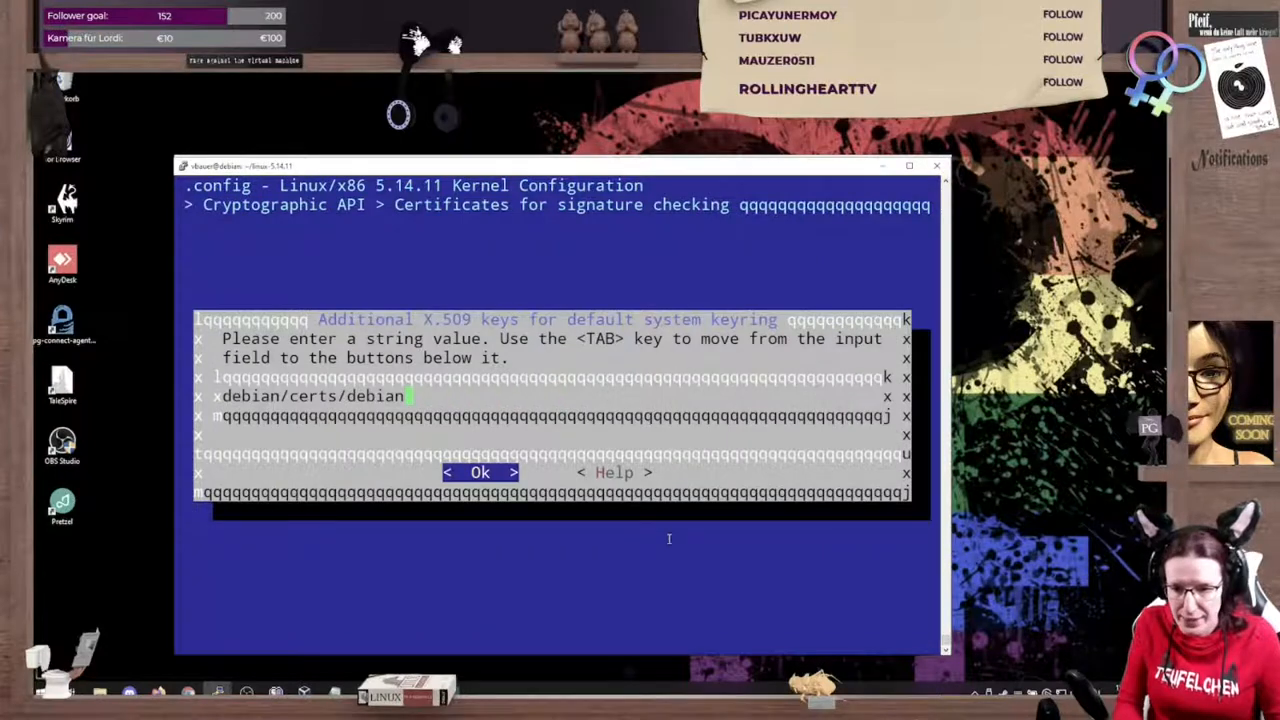
click(479, 472)
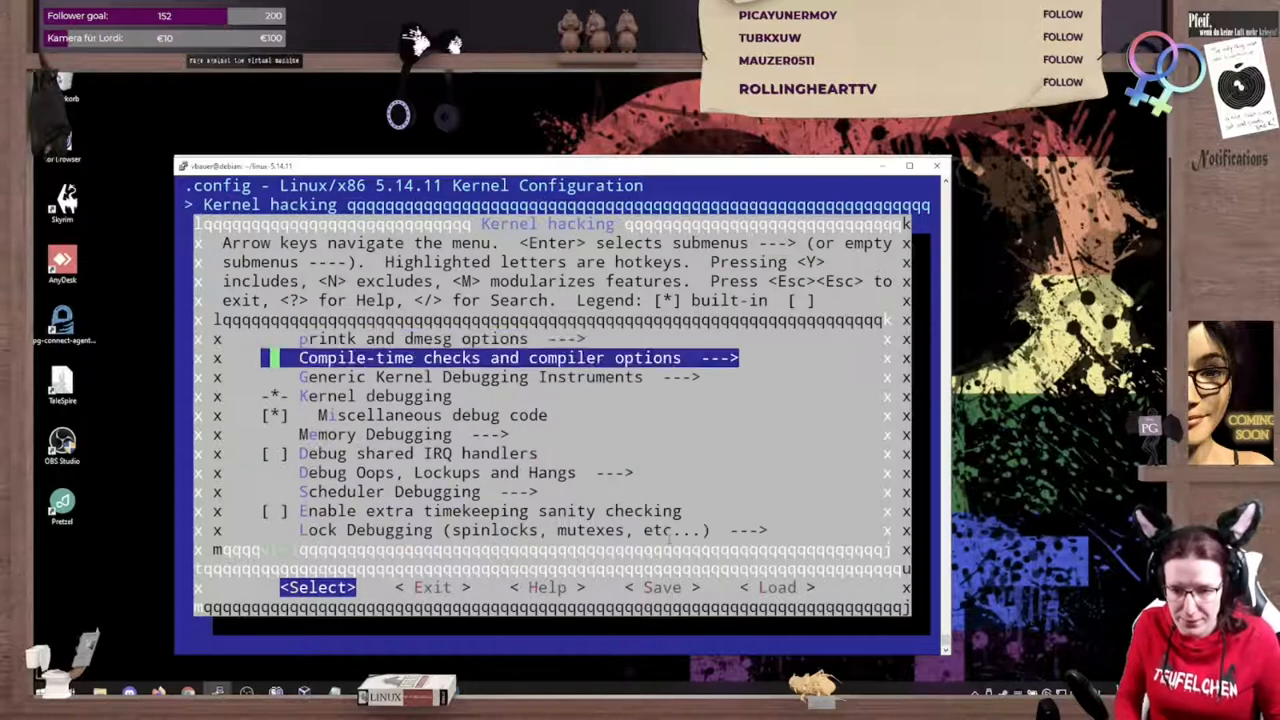
- Deselect Miscellaneous debug code in Kernel hacking and head to Device Drivers
key(Down)
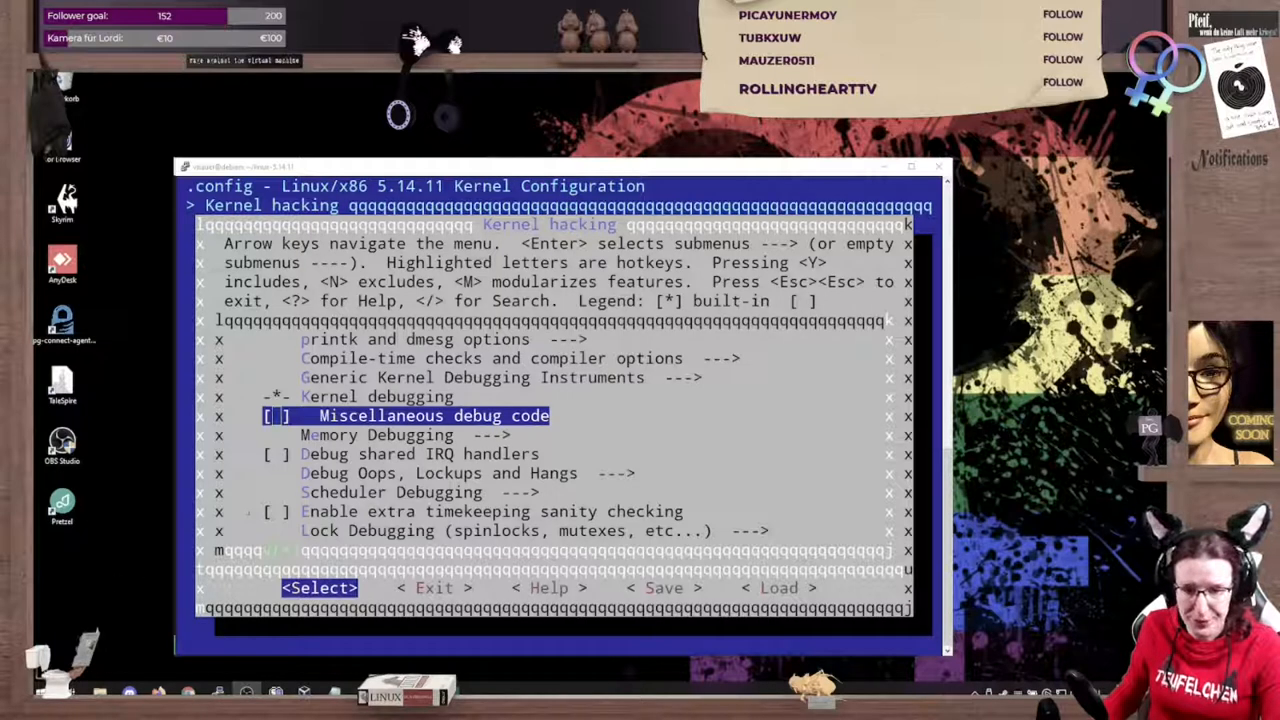
key(Escape)
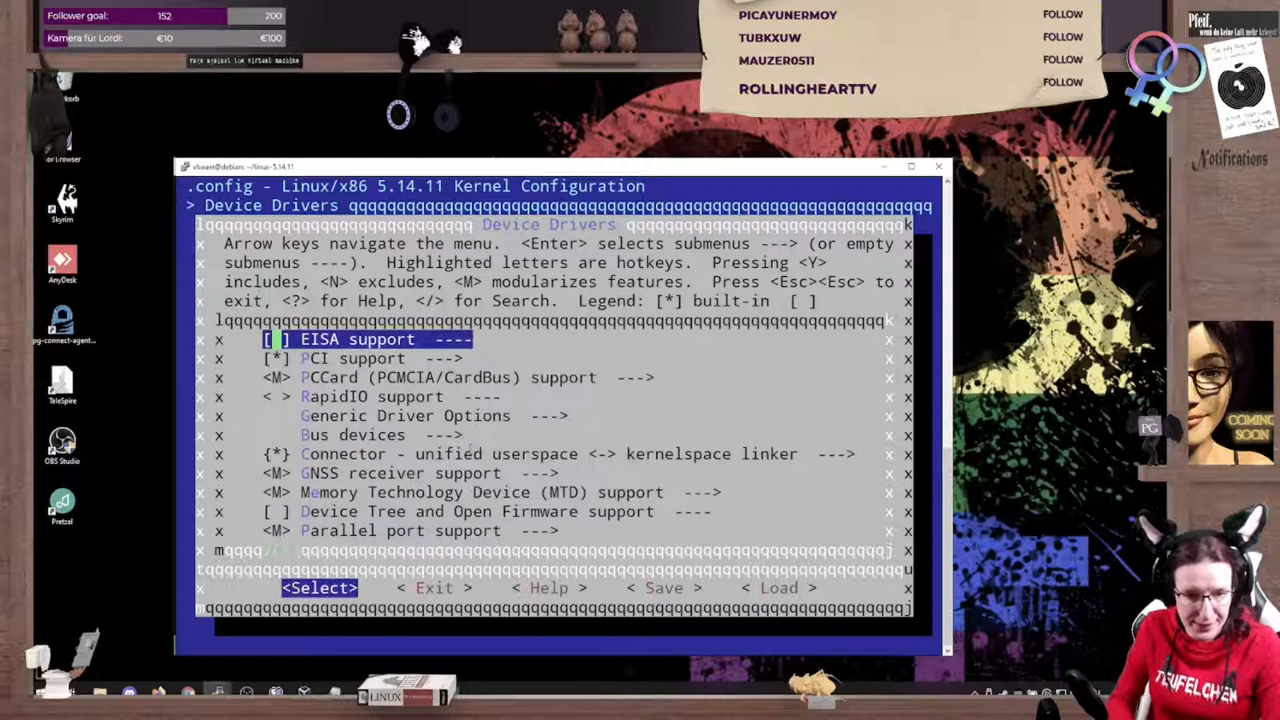
- Browse Network device support and Ethernet drivers to Altera Ethernet MAC, then back out
key(Down)
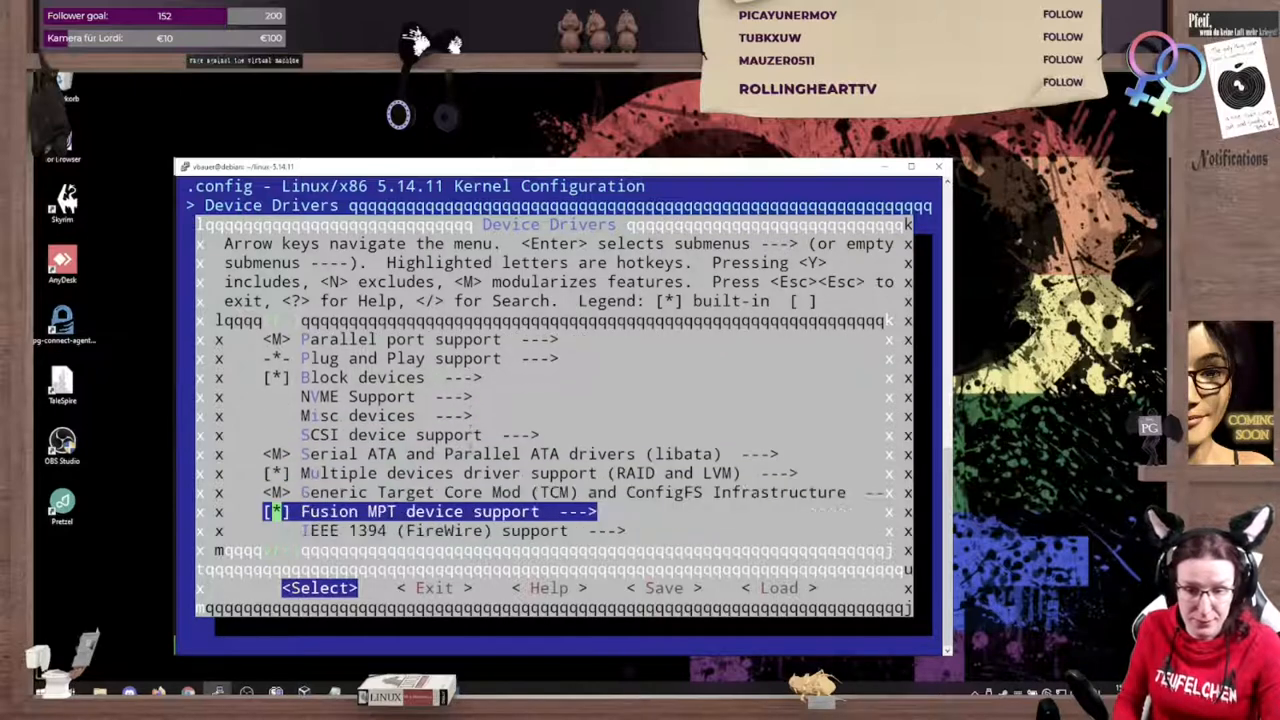
key(Down)
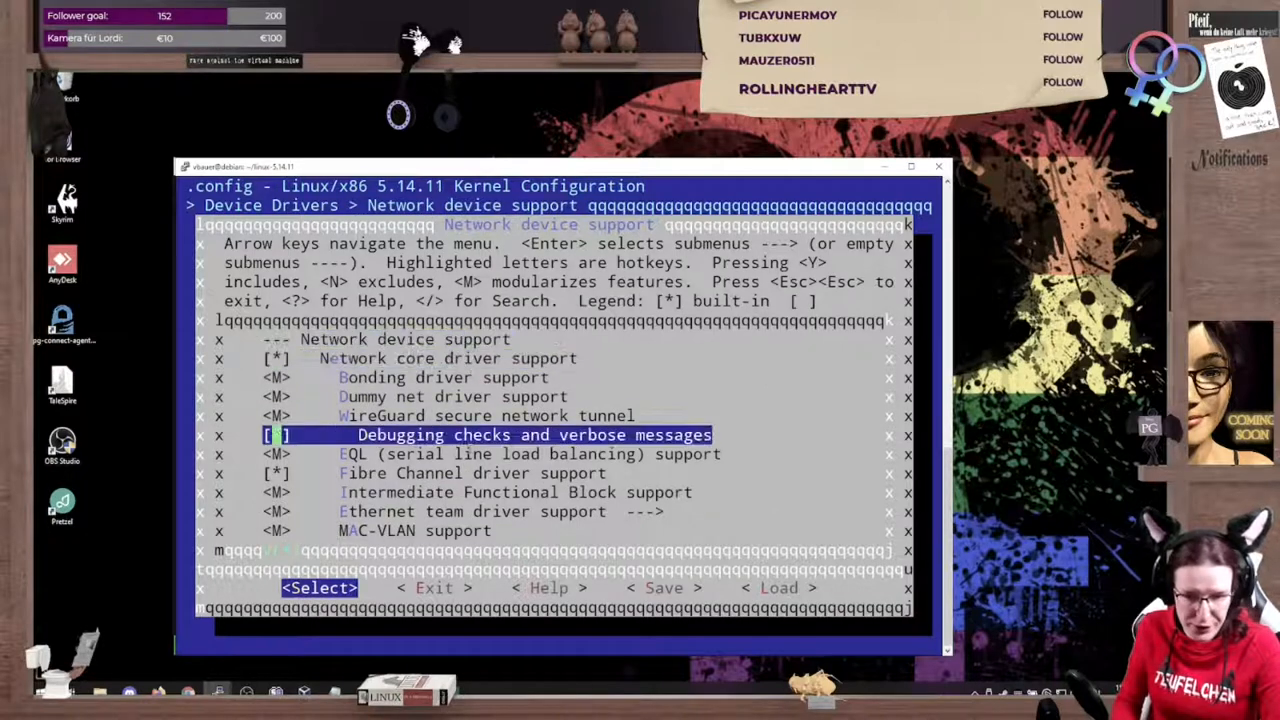
key(Down)
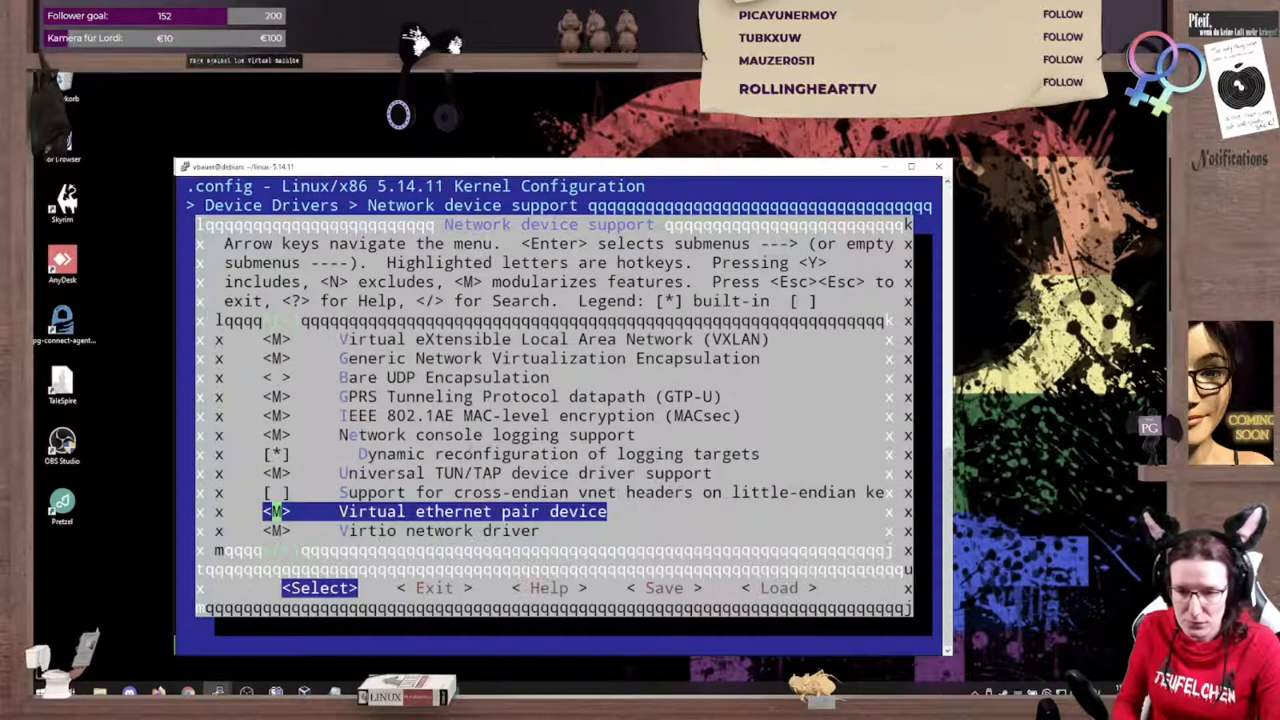
key(Down)
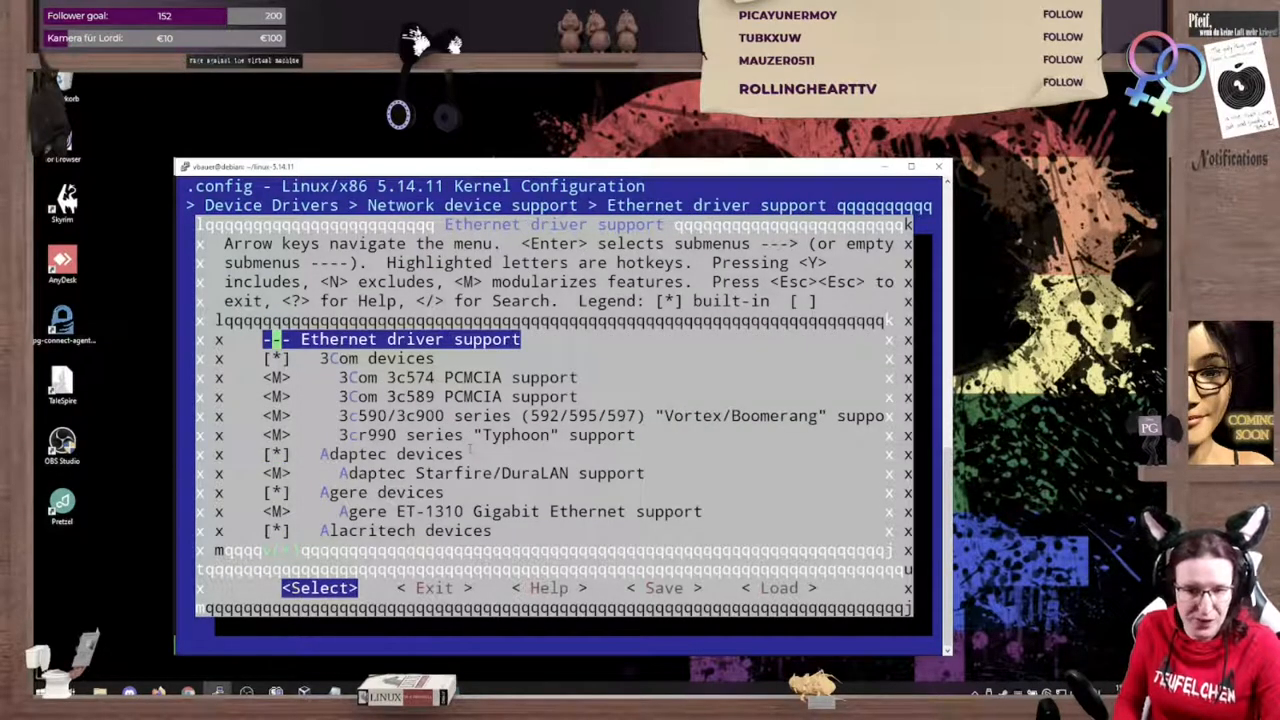
key(Down)
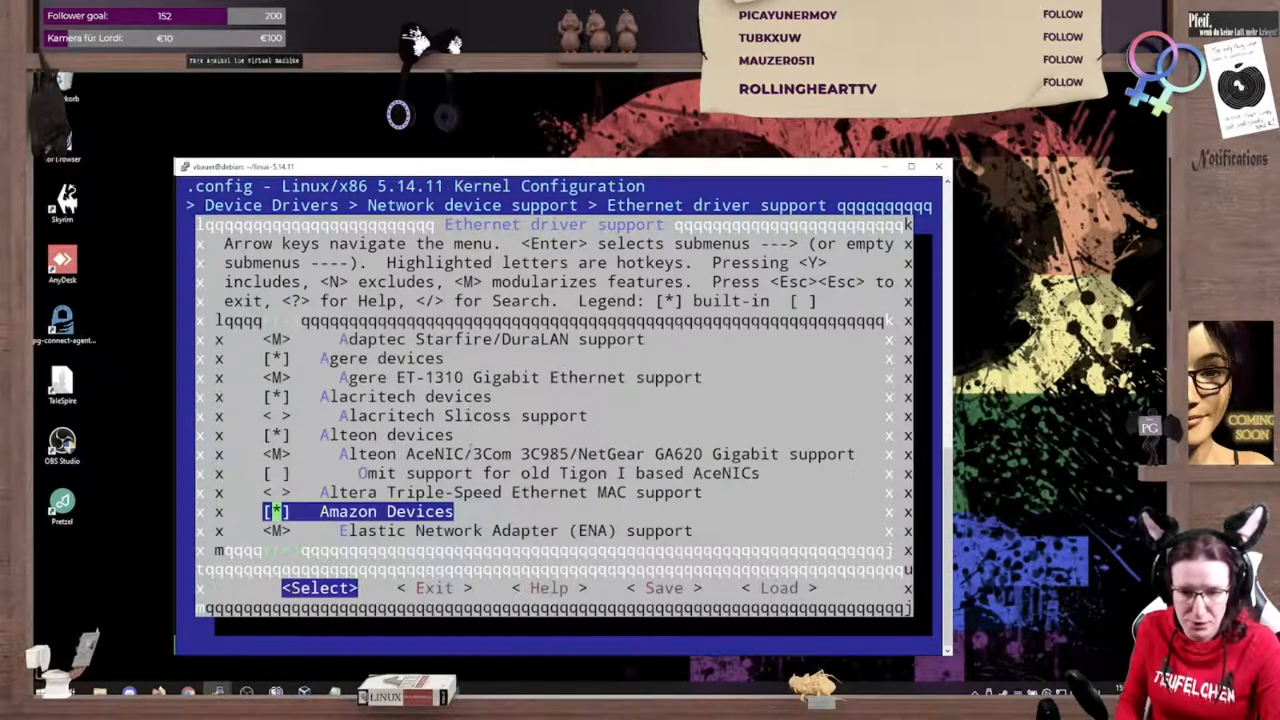
key(Up)
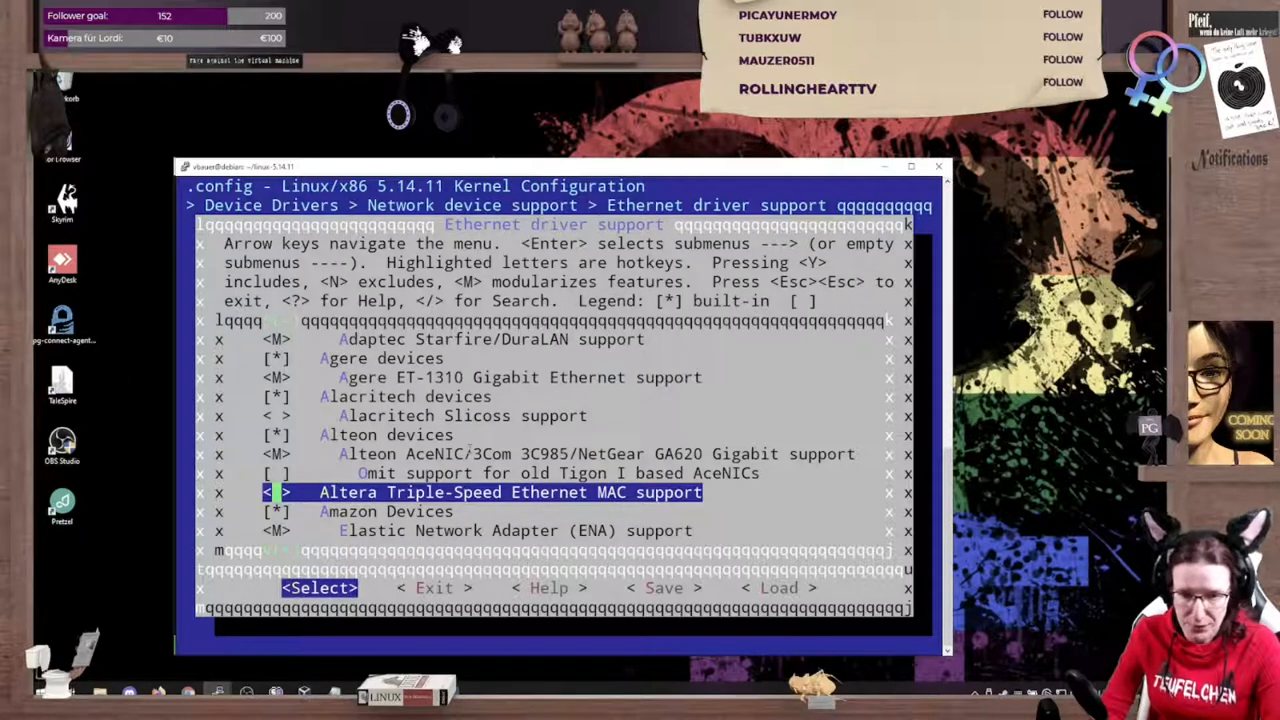
key(m)
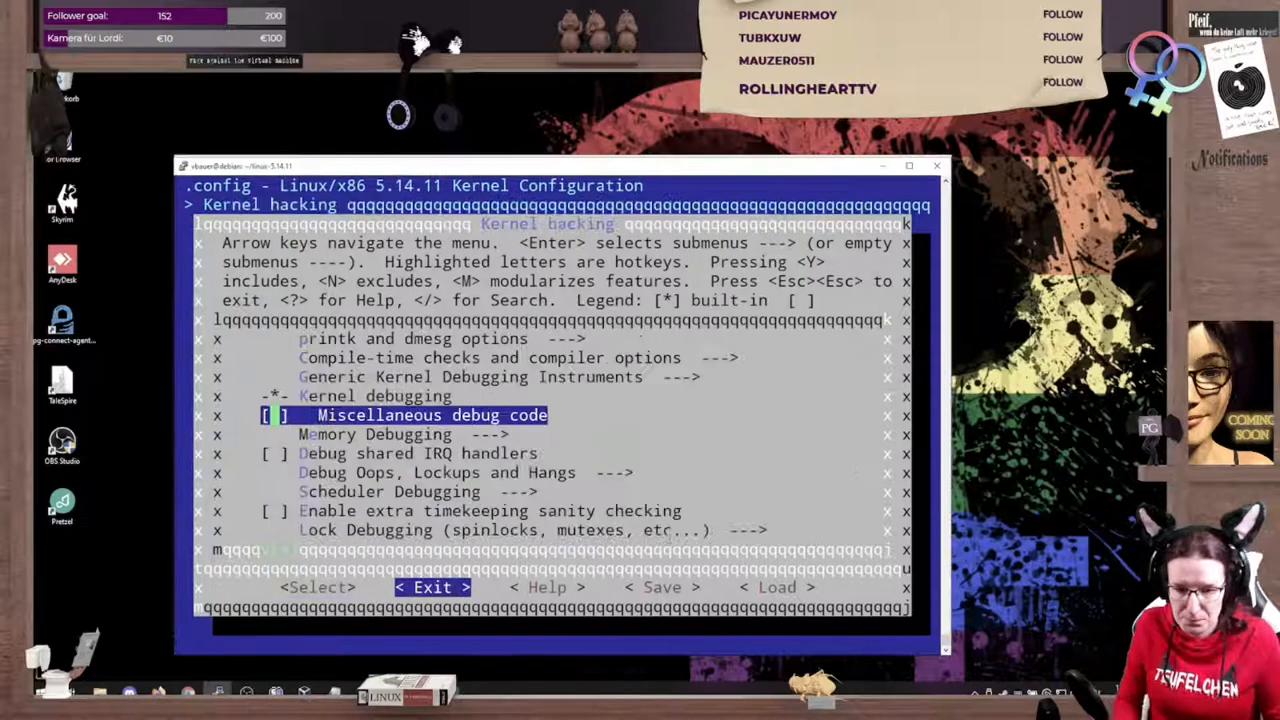
- Exit menuconfig and check the CPU count with nproc
key(Escape)
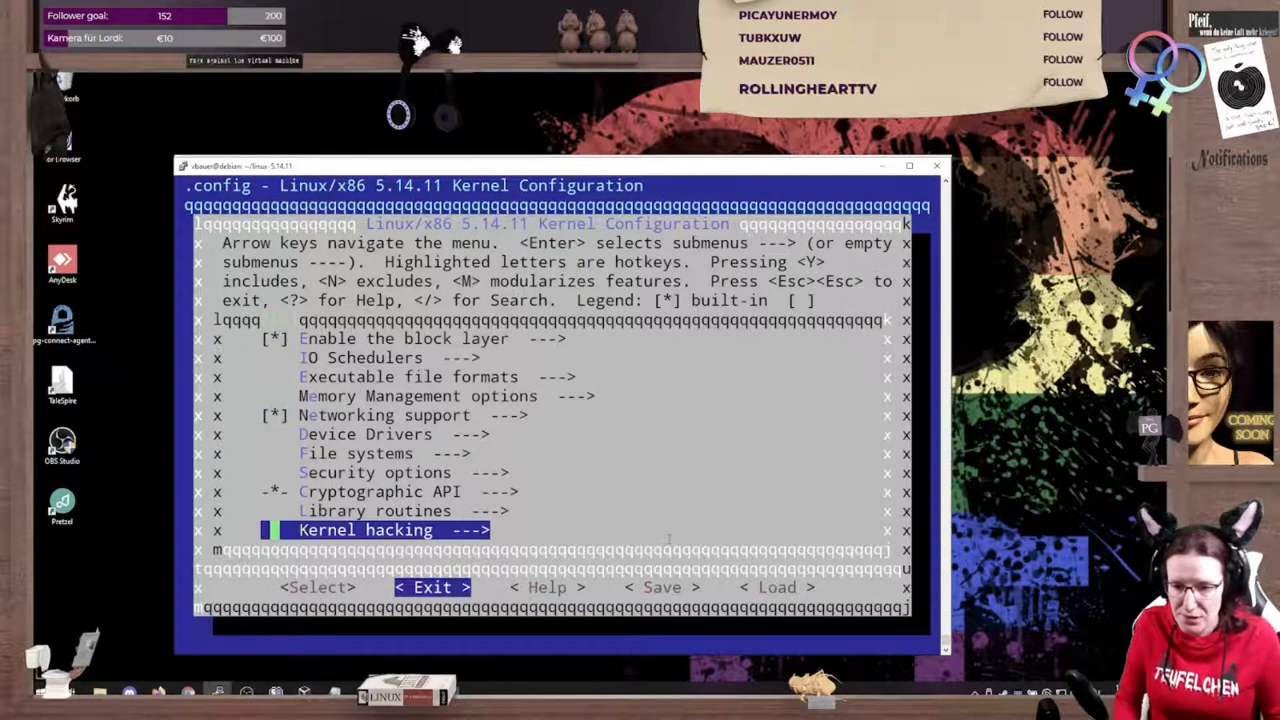
click(430, 587)
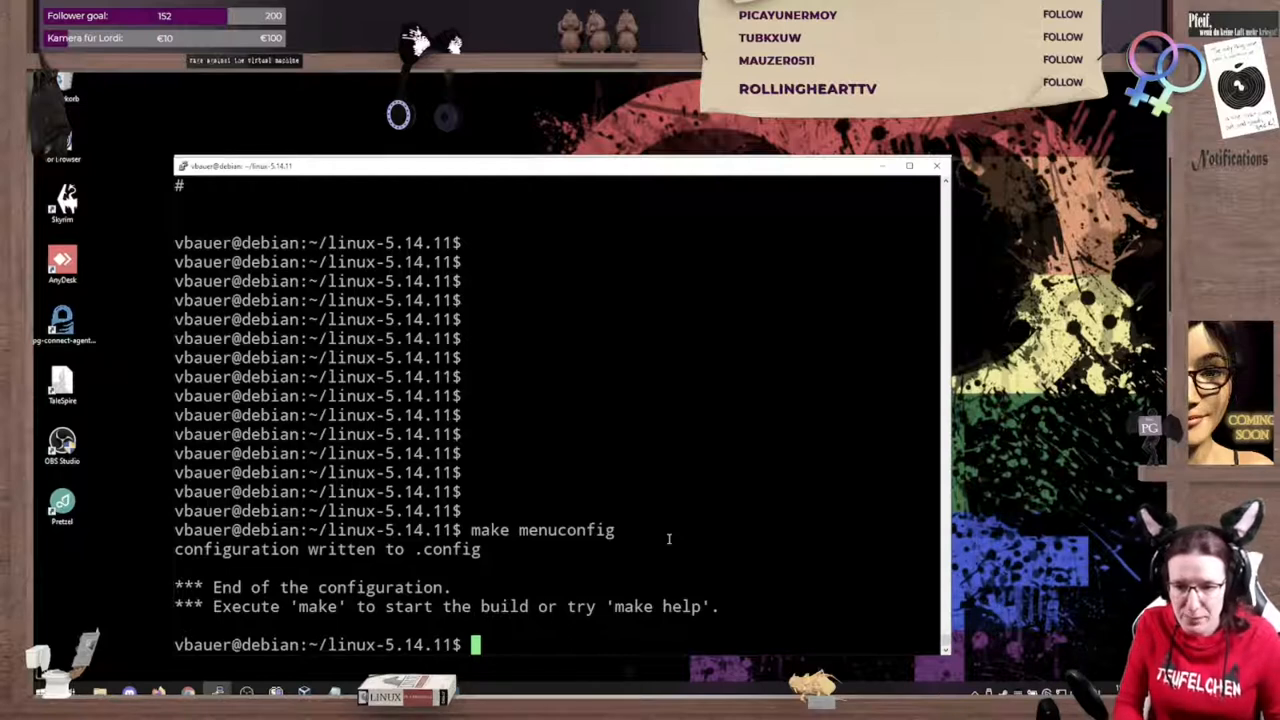
text(make deb)
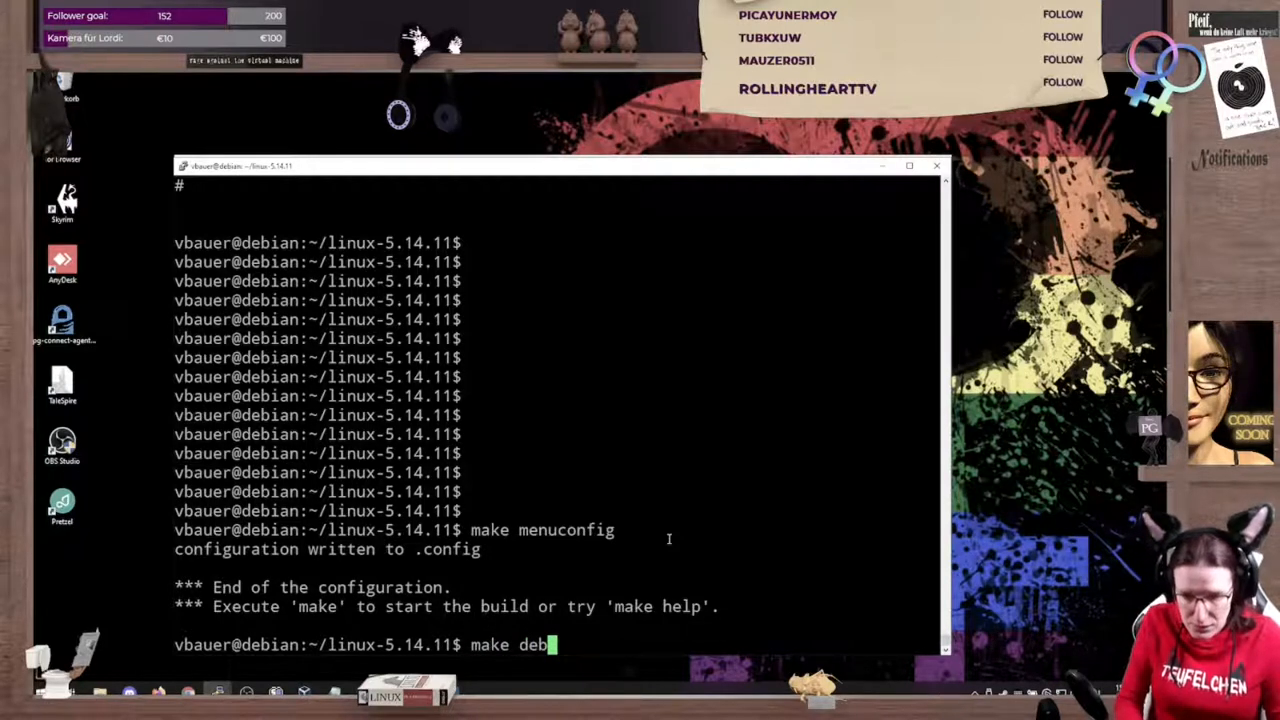
text(-)
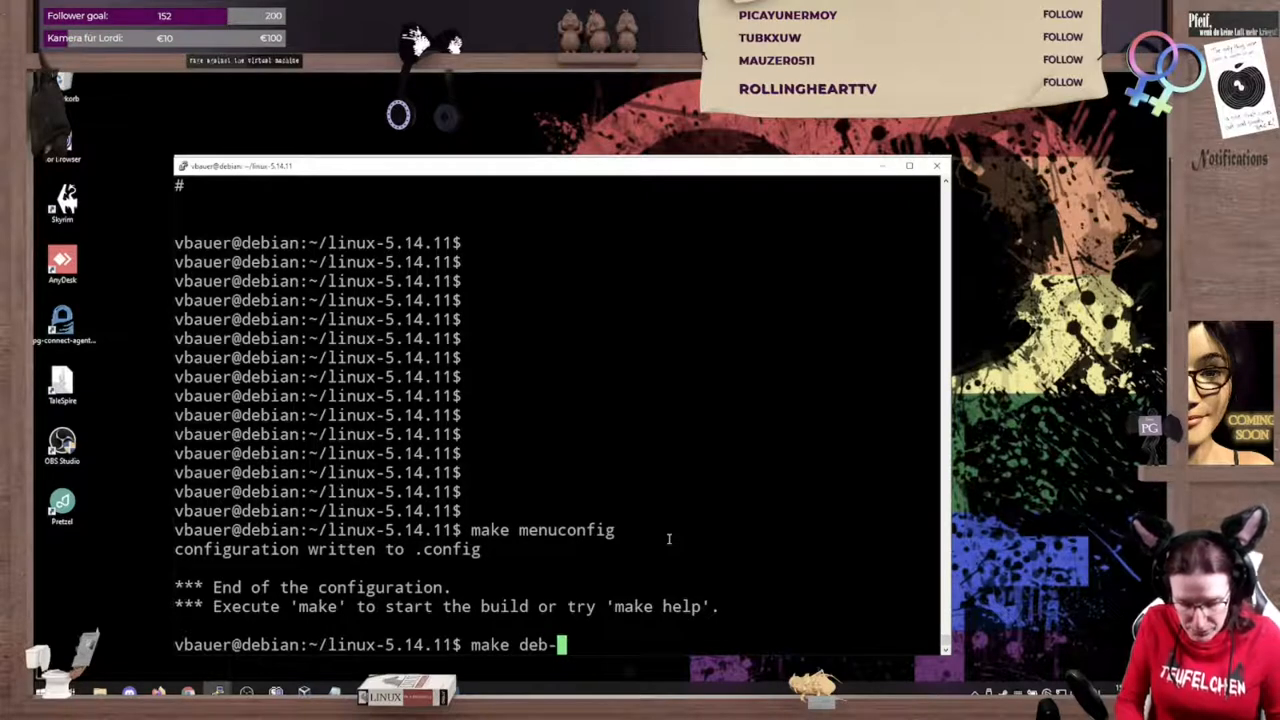
text(pkg^C)
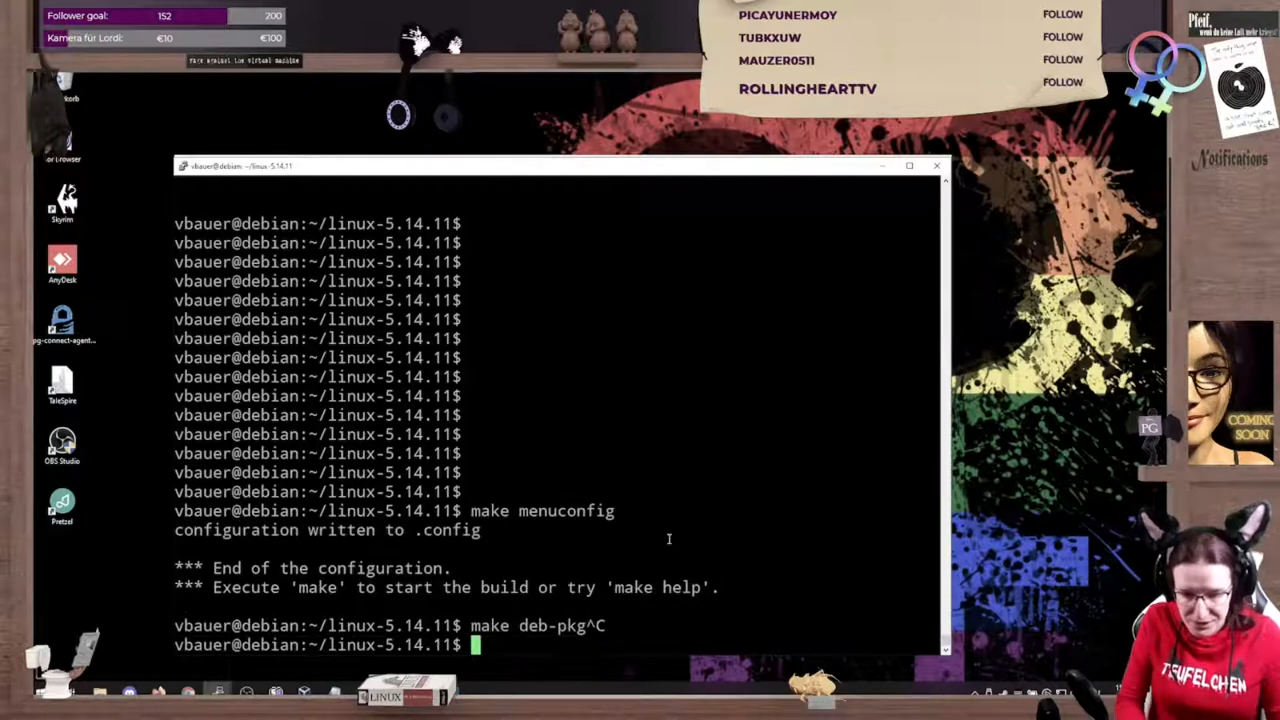
text(np)
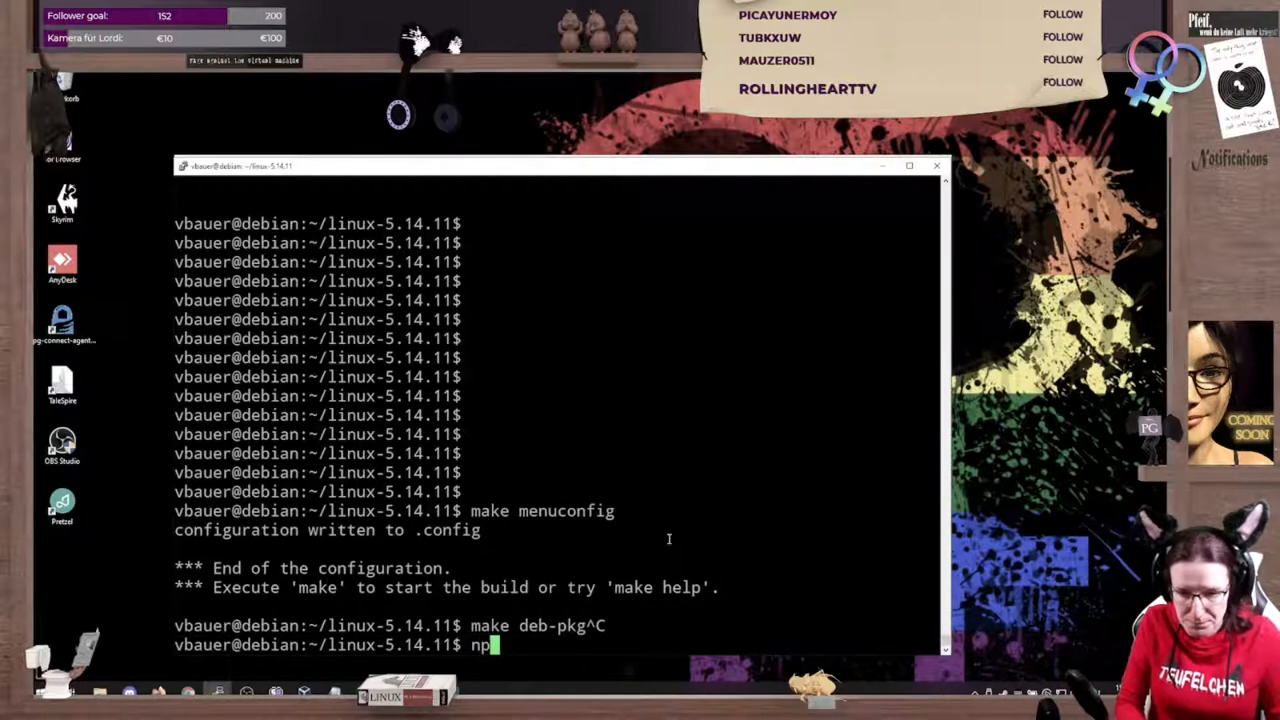
text(roc)
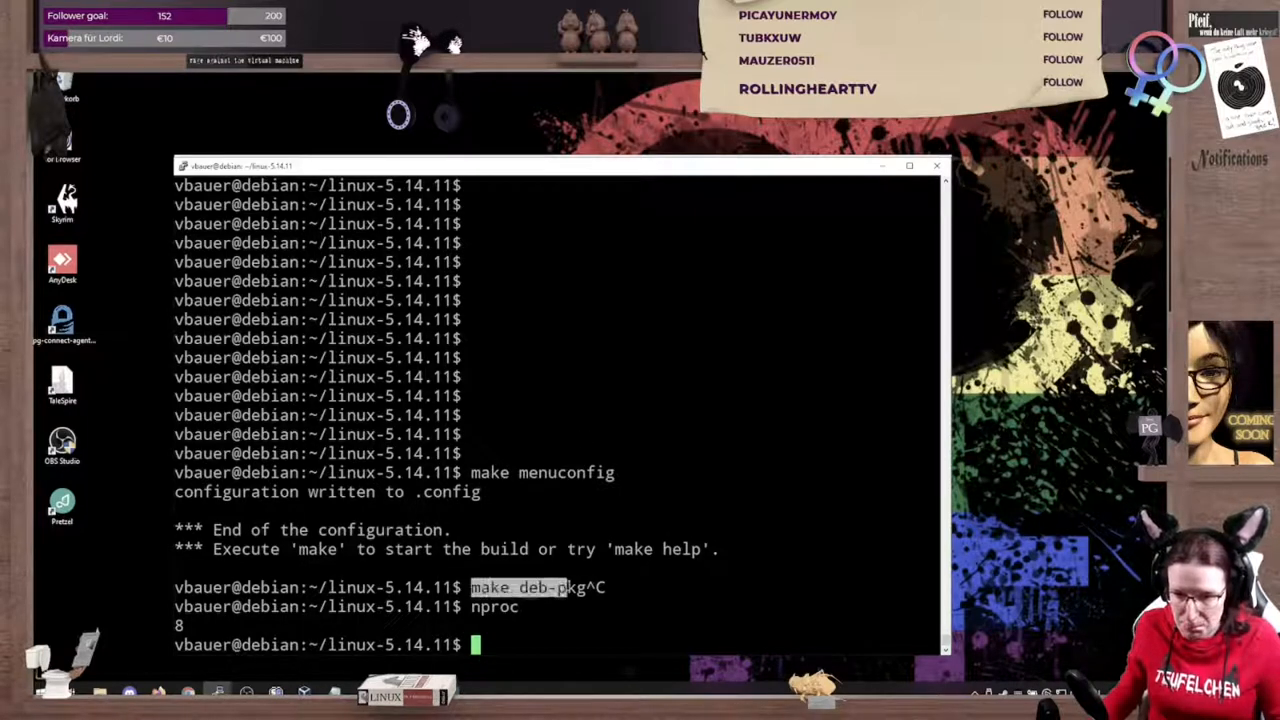
- Enter make deb-pkg -j8 to build the kernel as Debian packages
text(make deb-pkg)
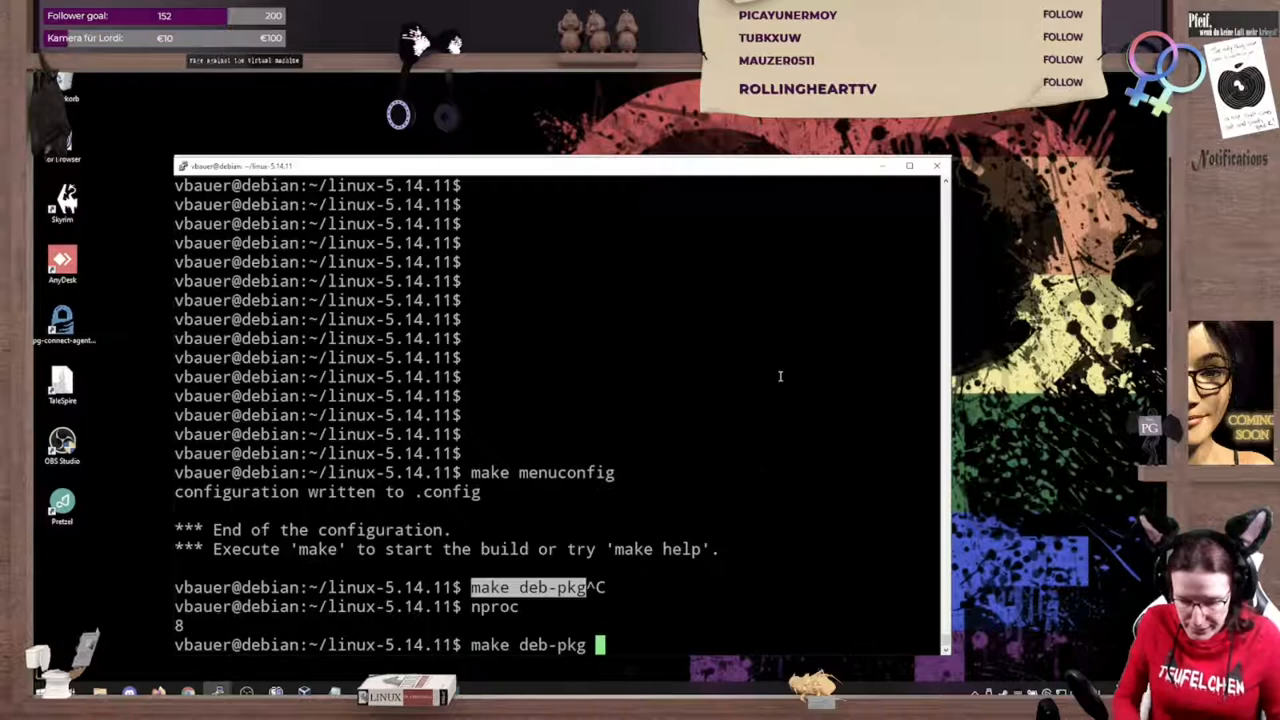
text(-j)
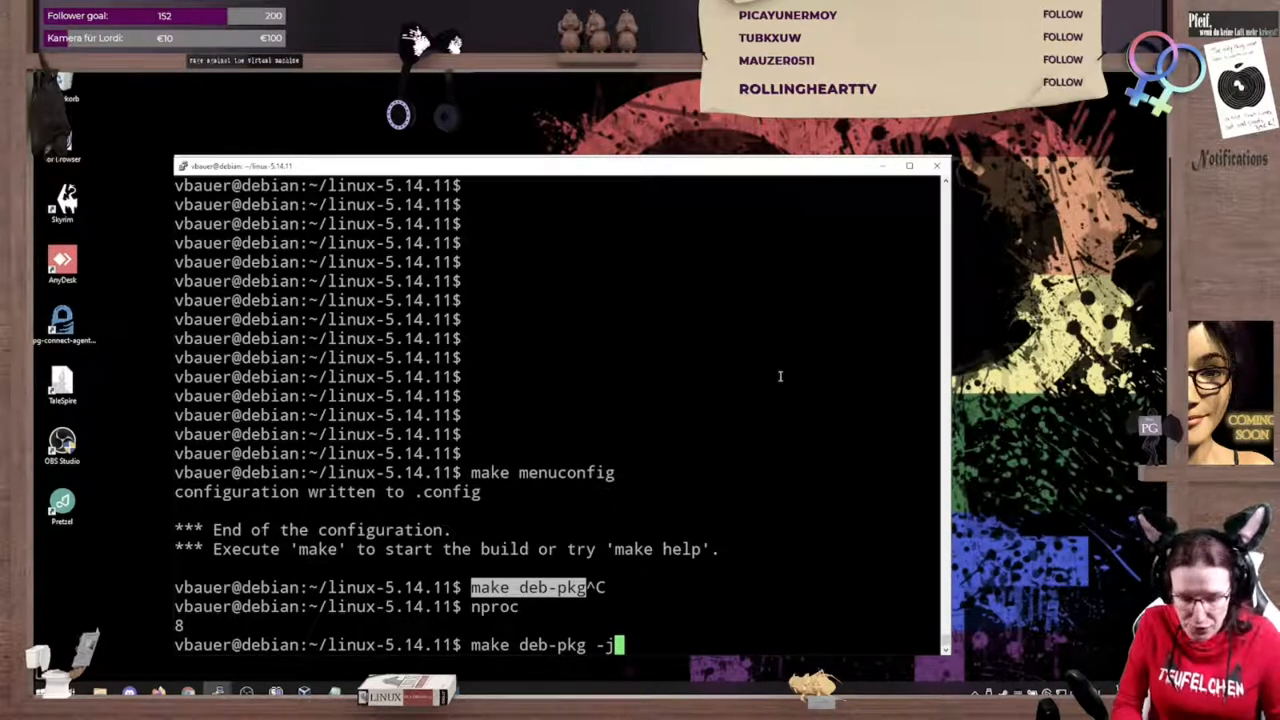
text(8)
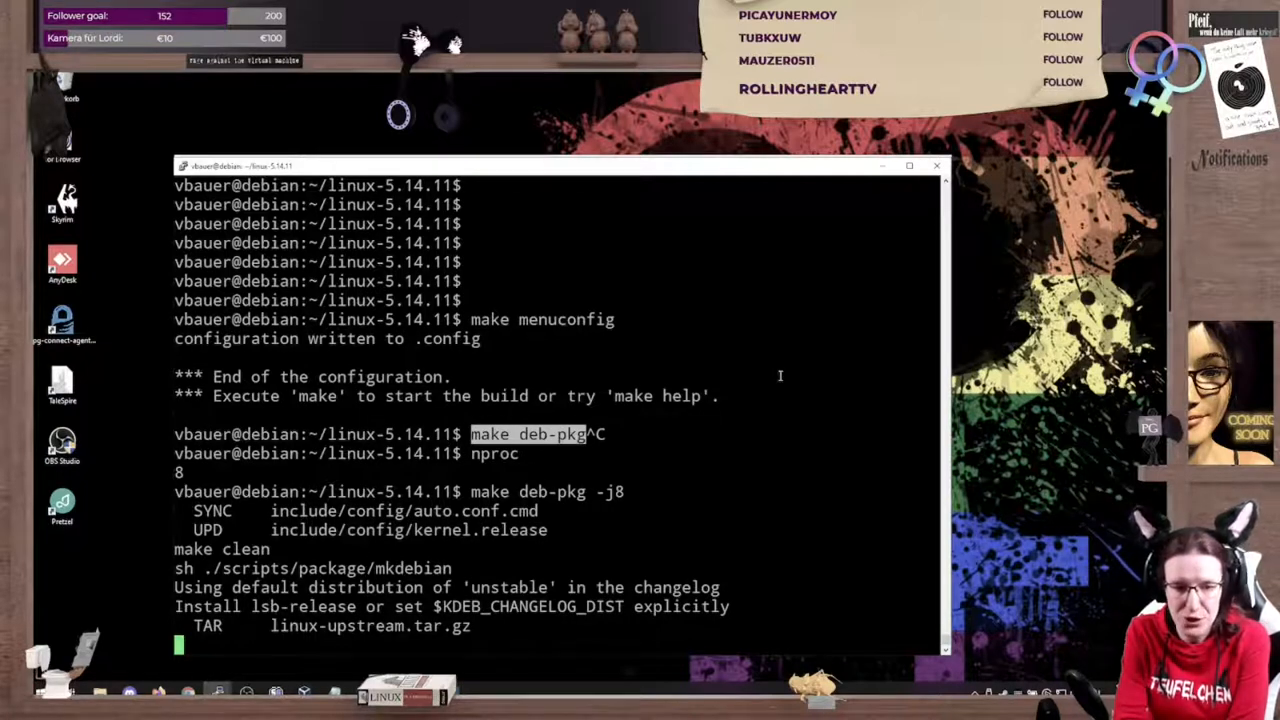
mouse_move(766, 380)
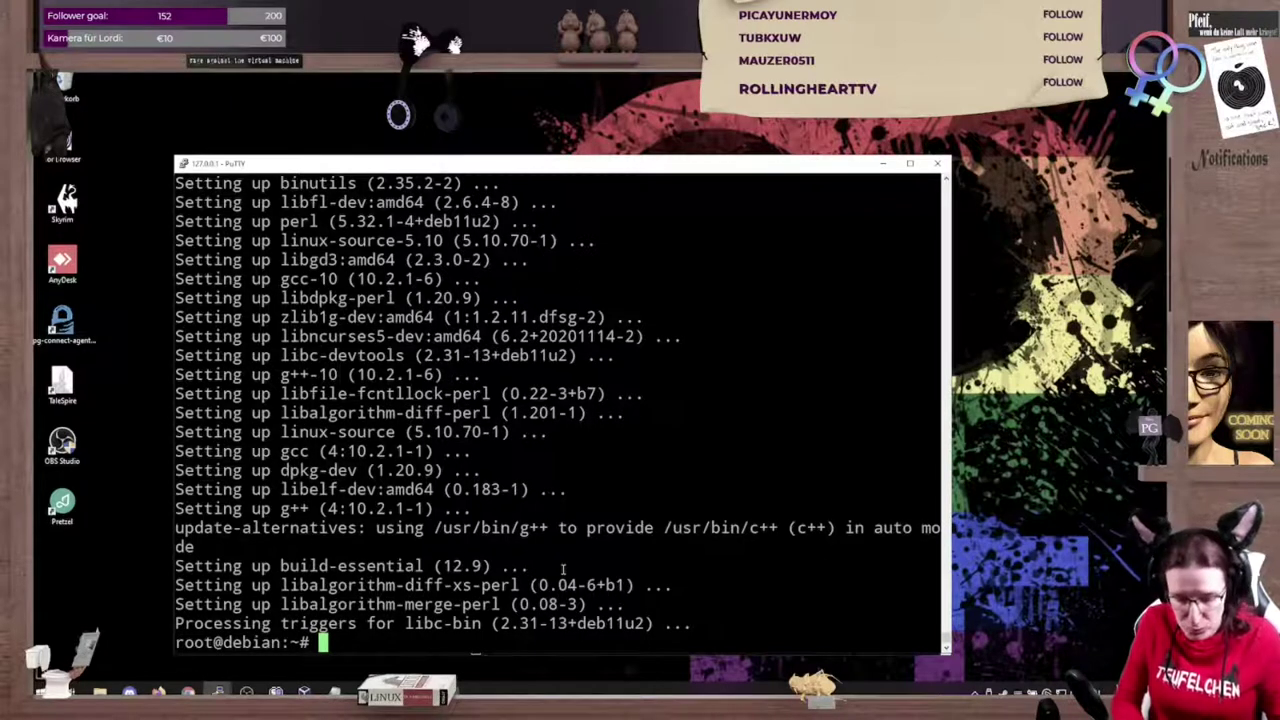
- Install rsync with apt install rsync in the root session
text(apt)
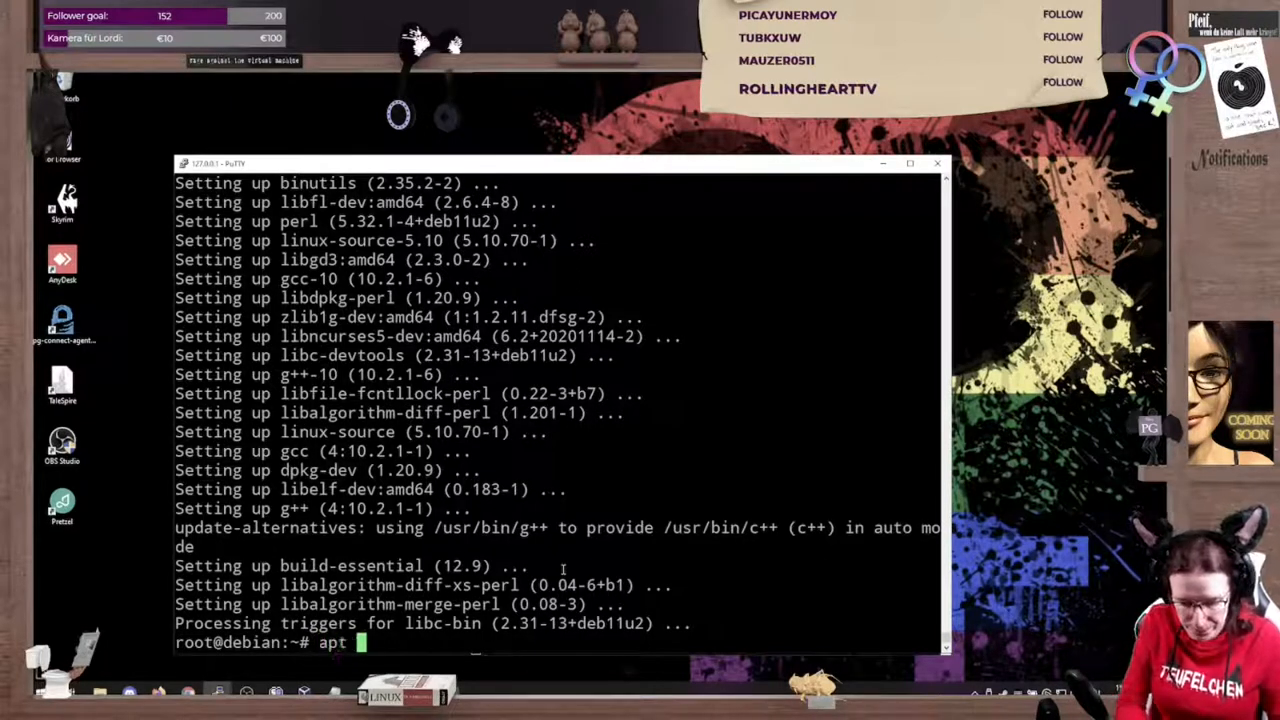
text(install rs)
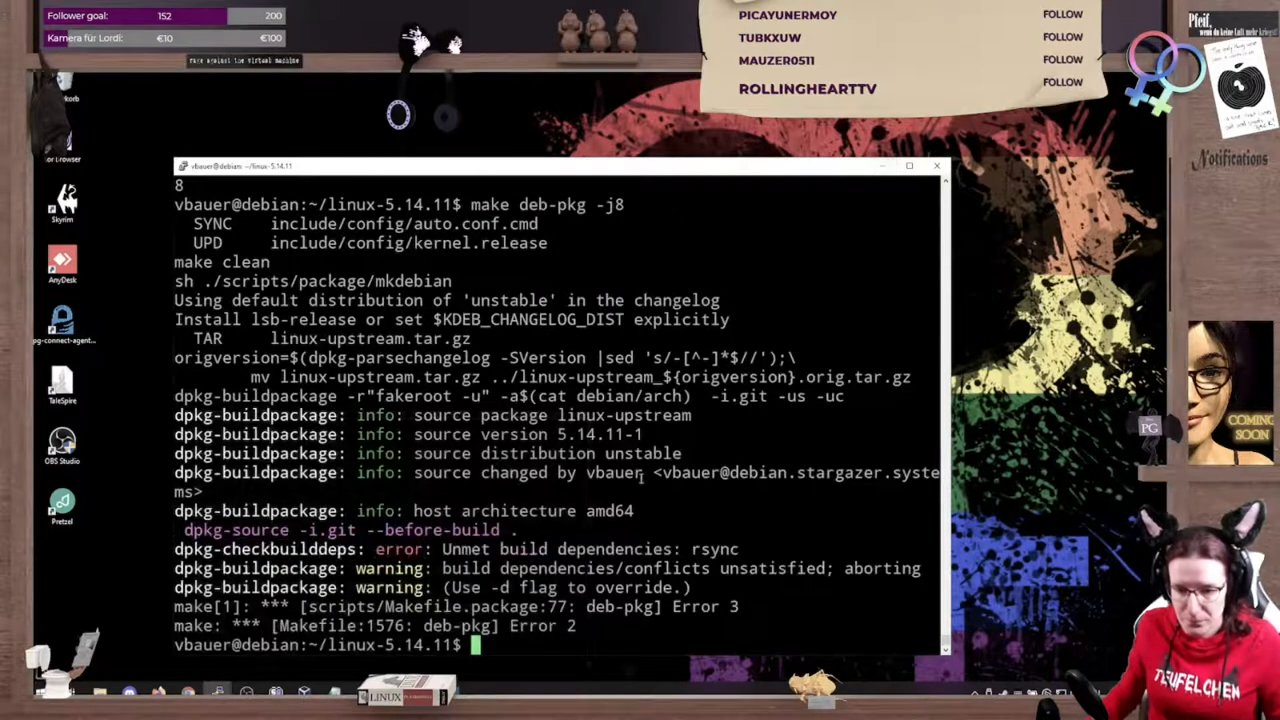
- Rerun make deb-pkg -j8 and list the resulting 5.14.11 .deb packages
text(make deb-pkg -j8)
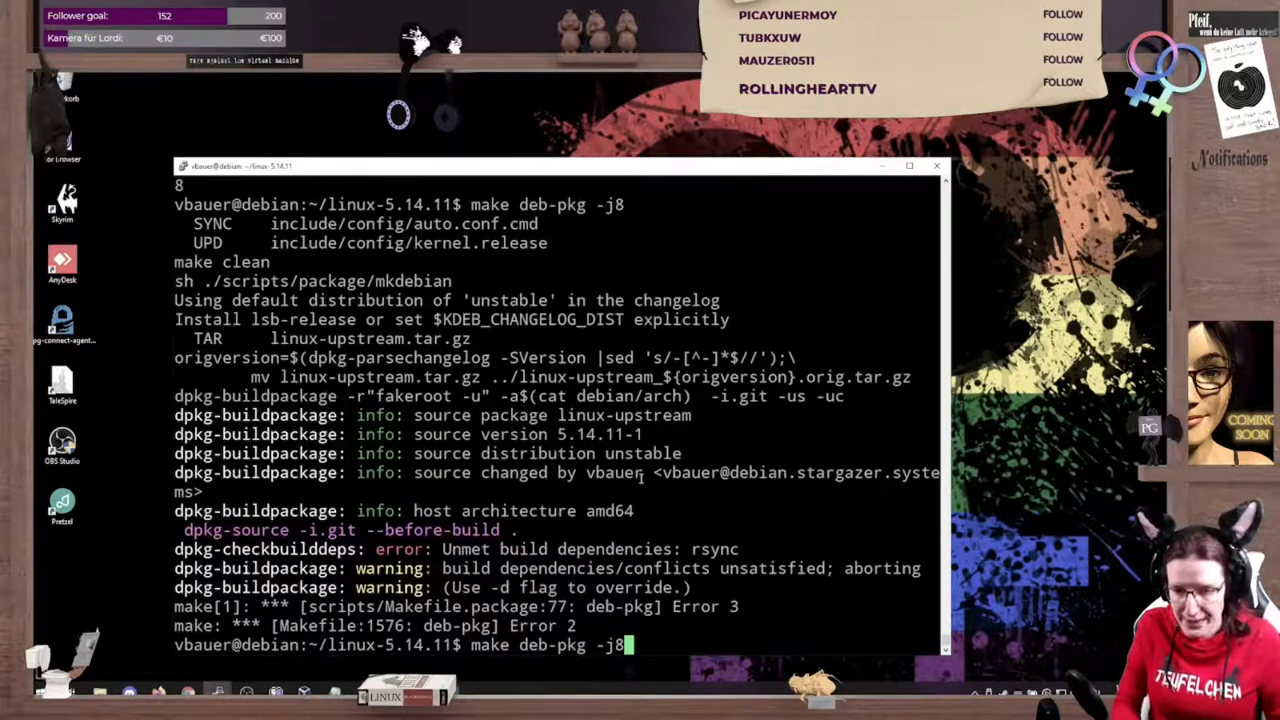
key(Return)
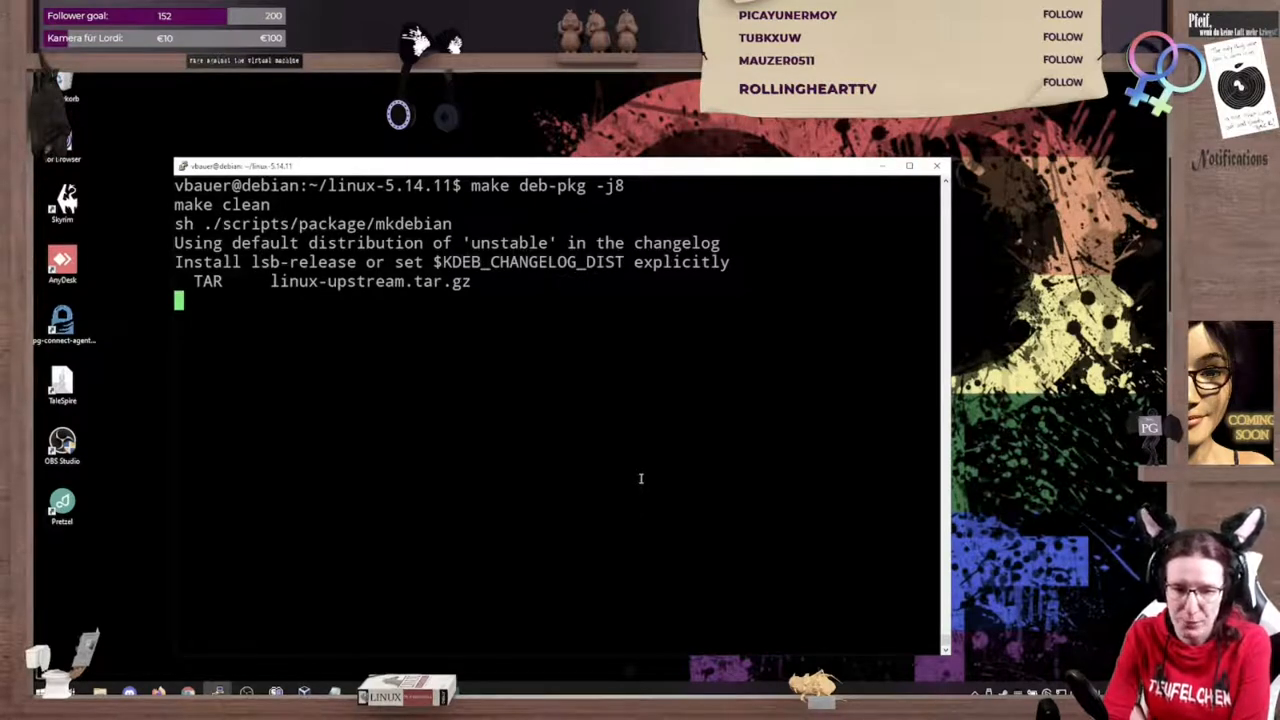
mouse_move(550, 457)
text(ls)
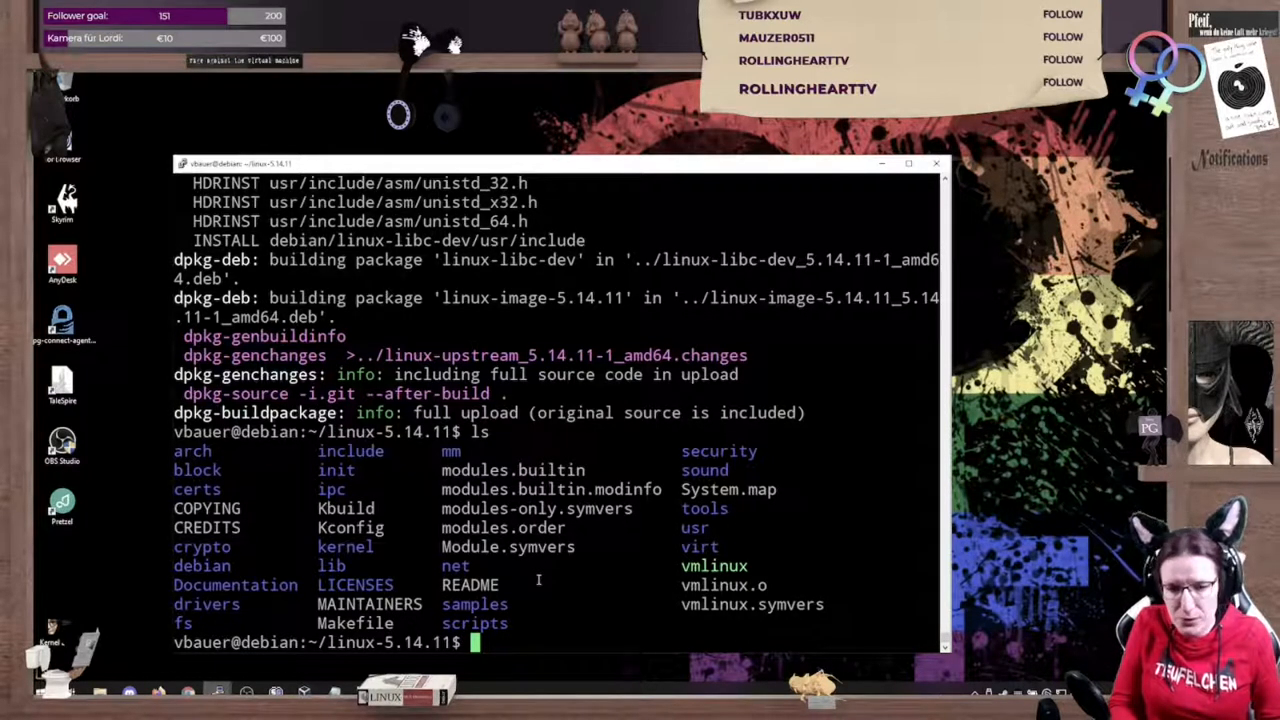
text(make c)
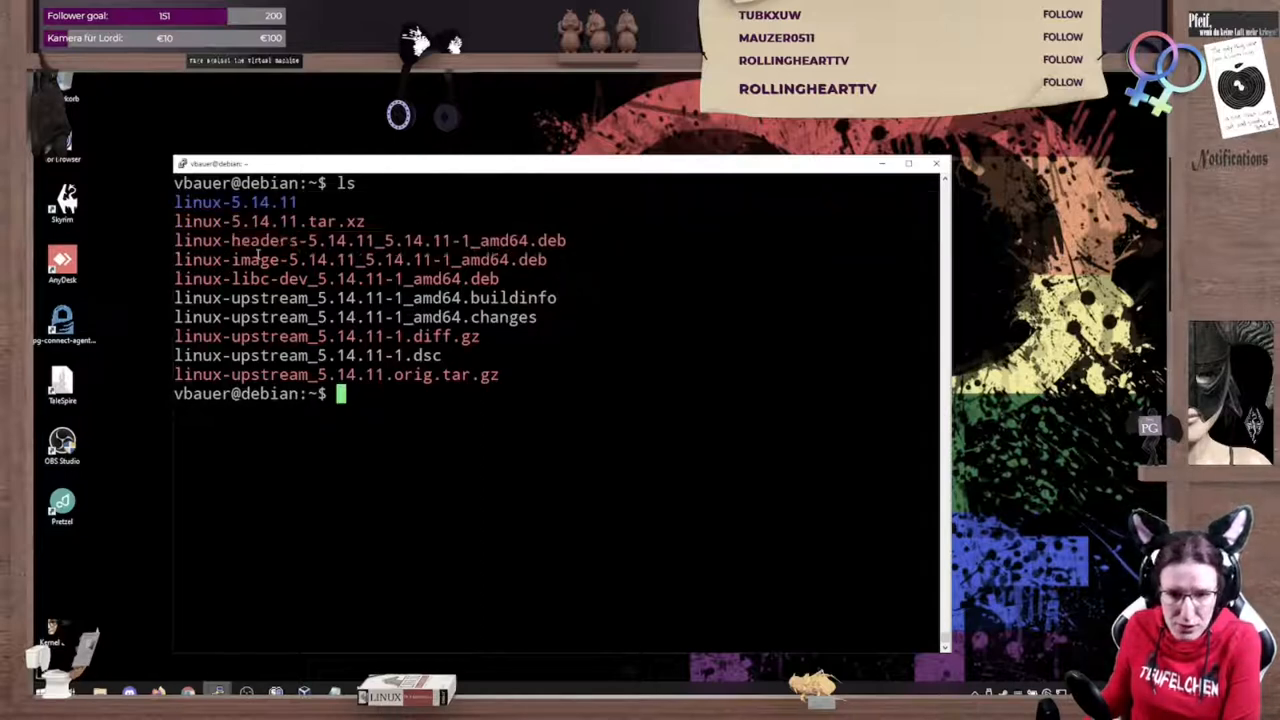
double_click(360, 259)
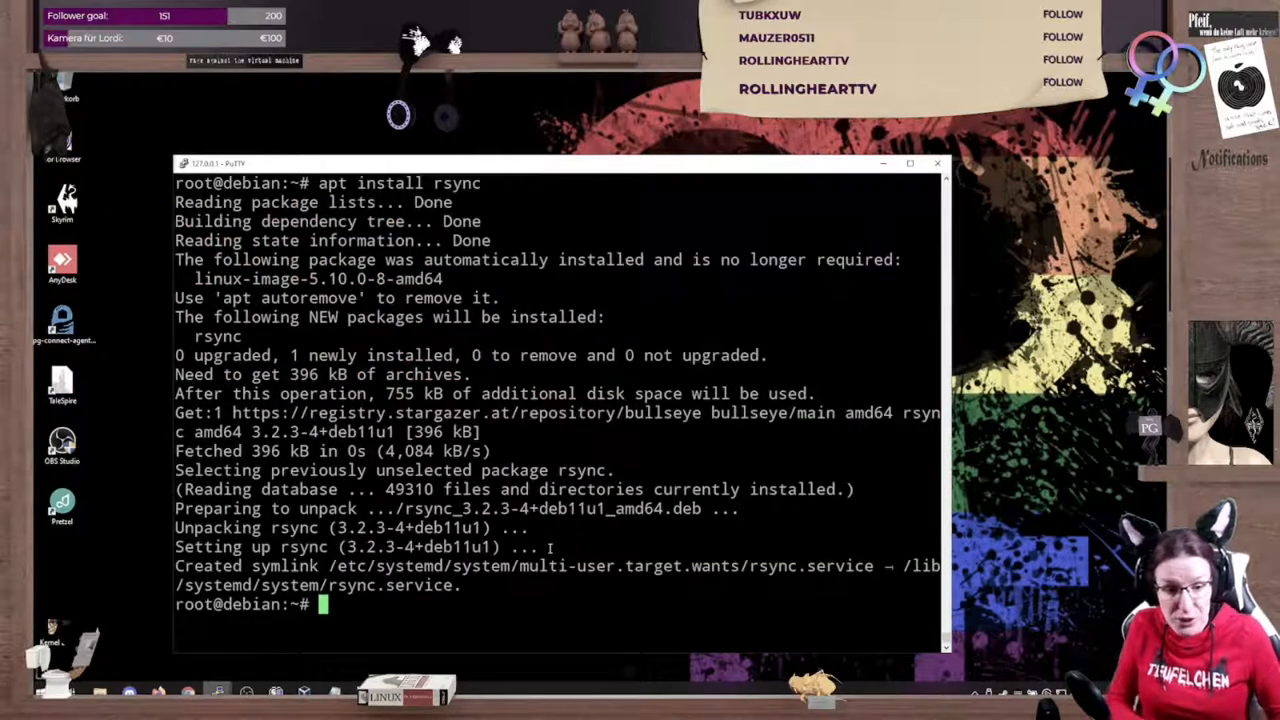
text(cd /home/vbauer/)
text(ls)
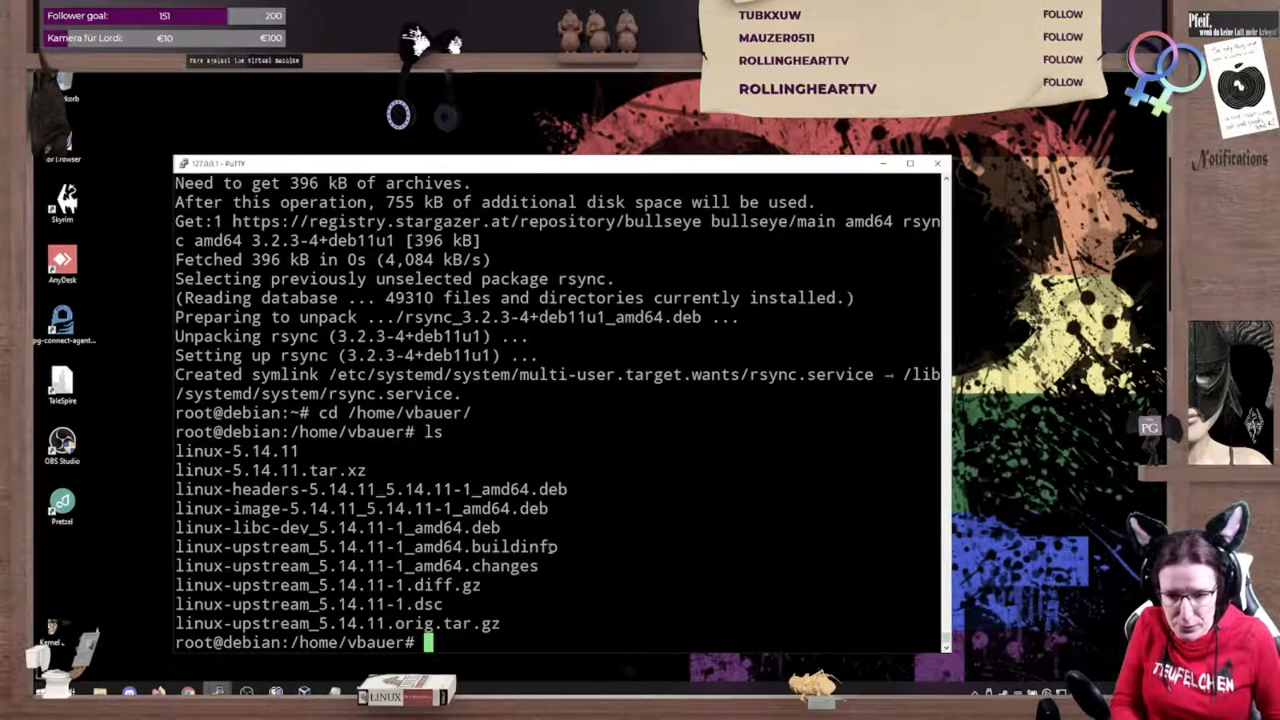
text(d)
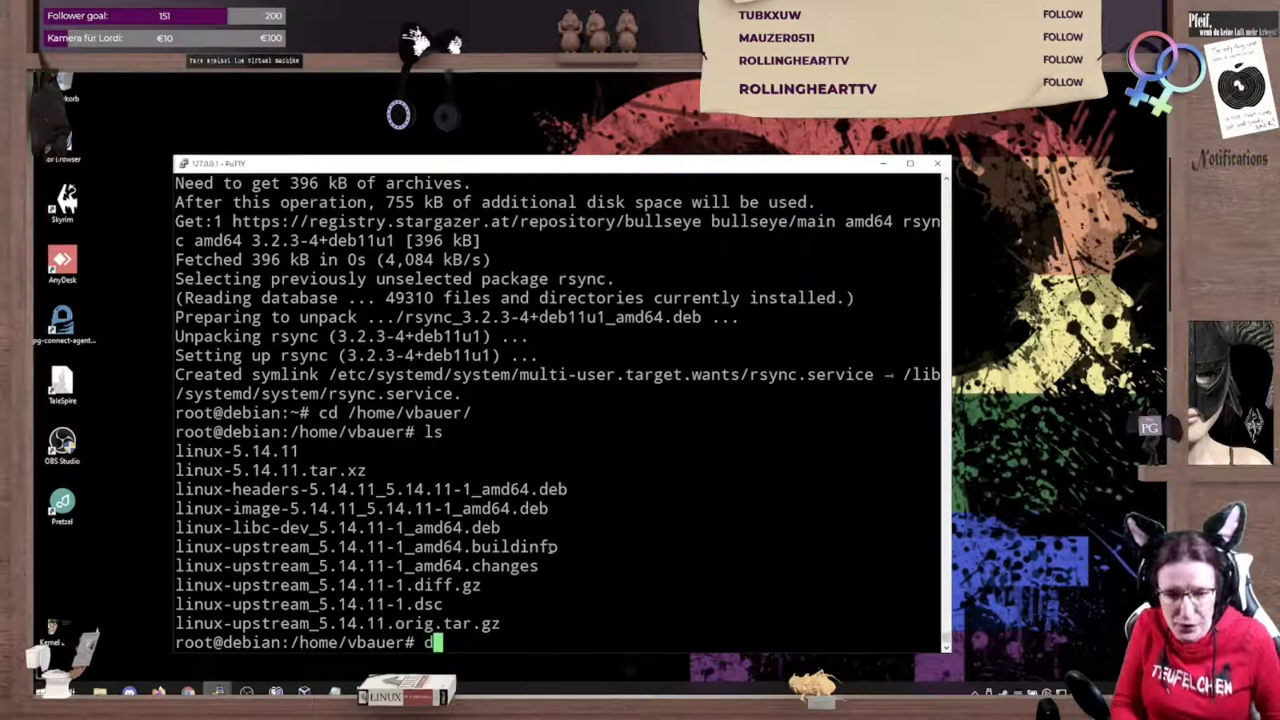
text(pkg)
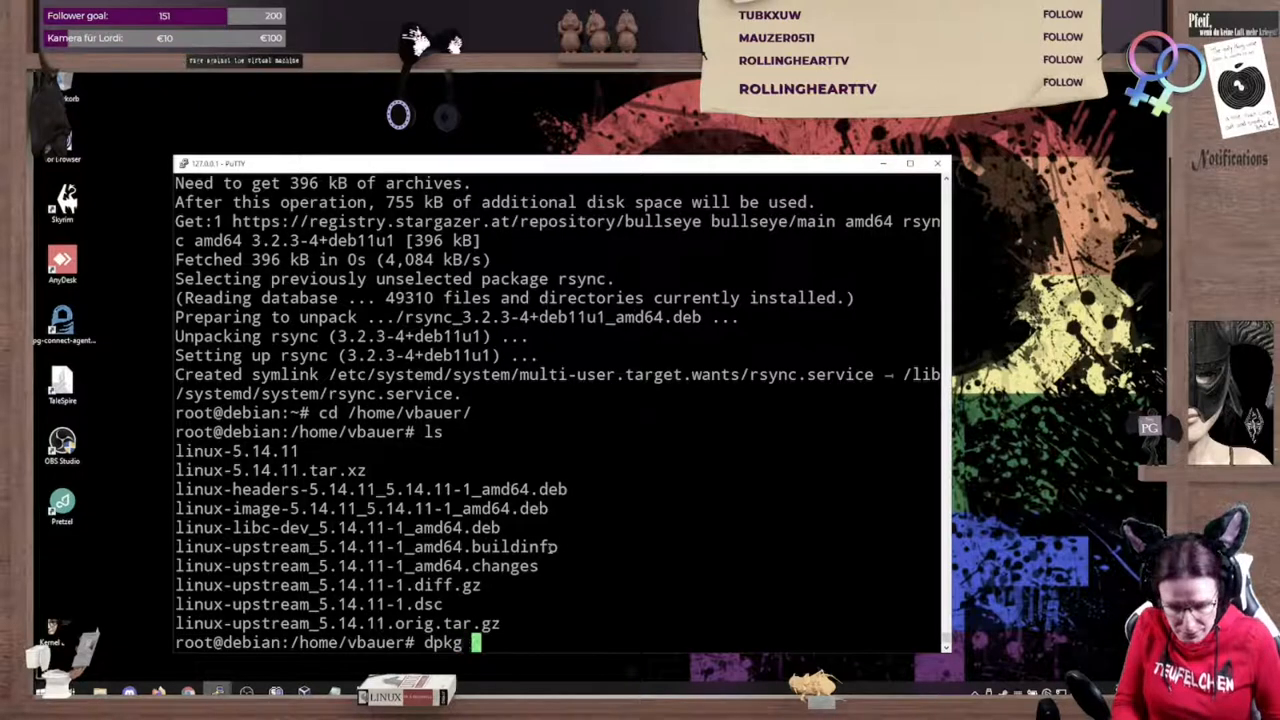
text(-i)
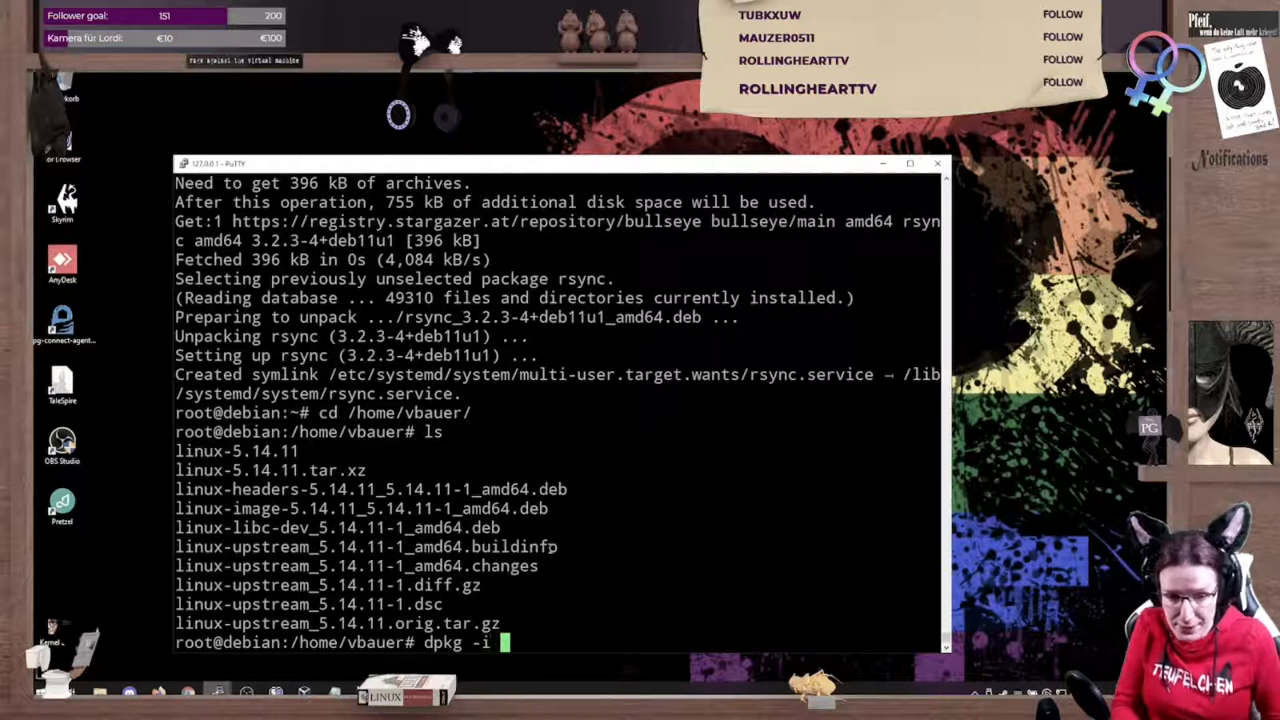
text(l)
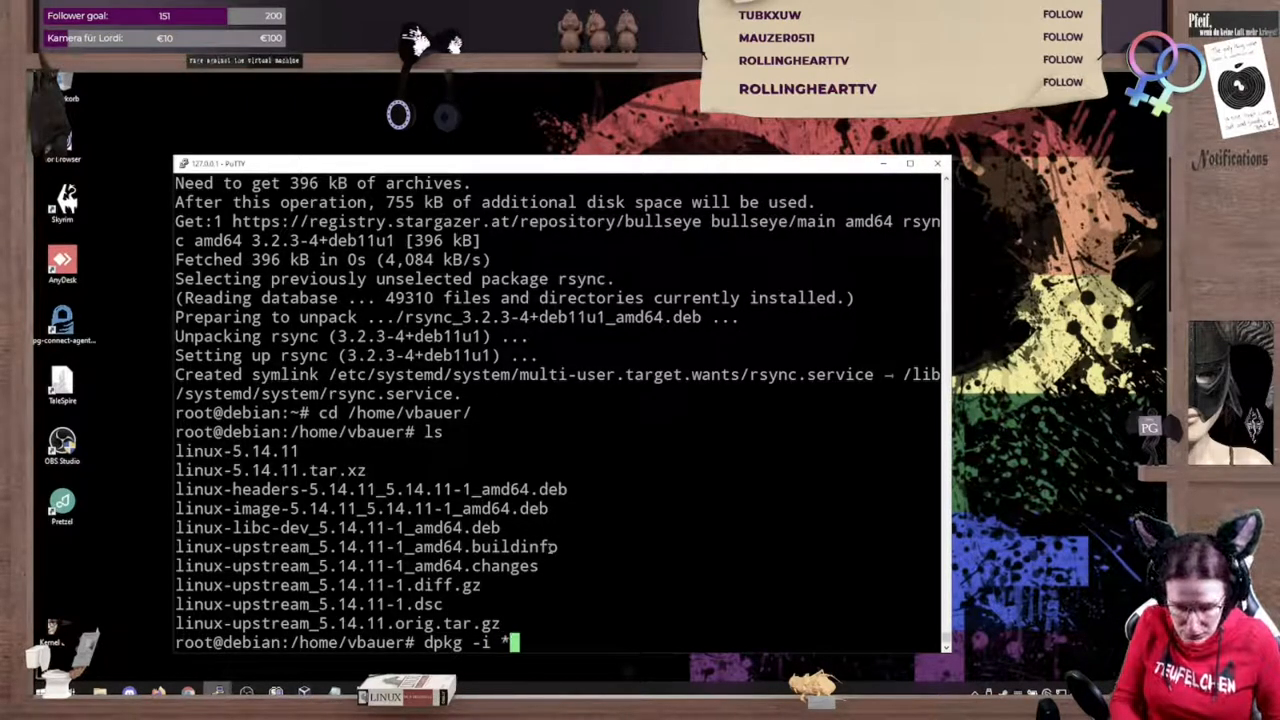
text(.deb)
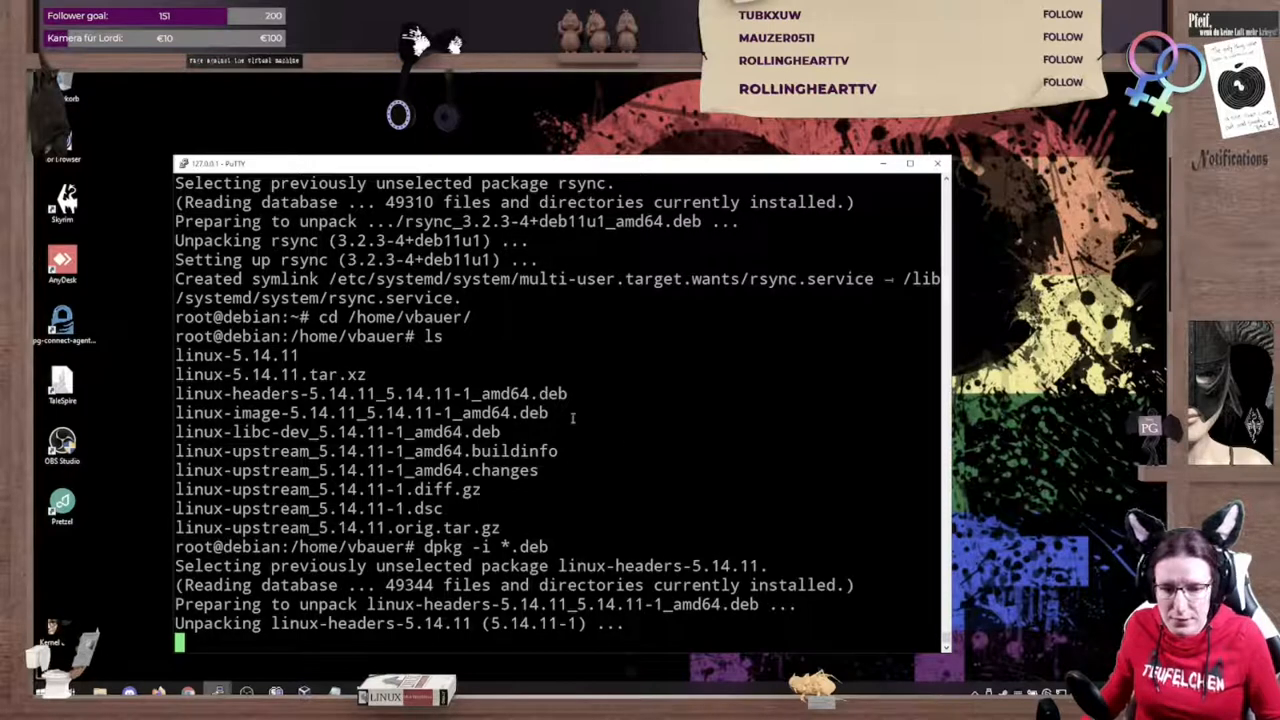
mouse_move(467, 516)
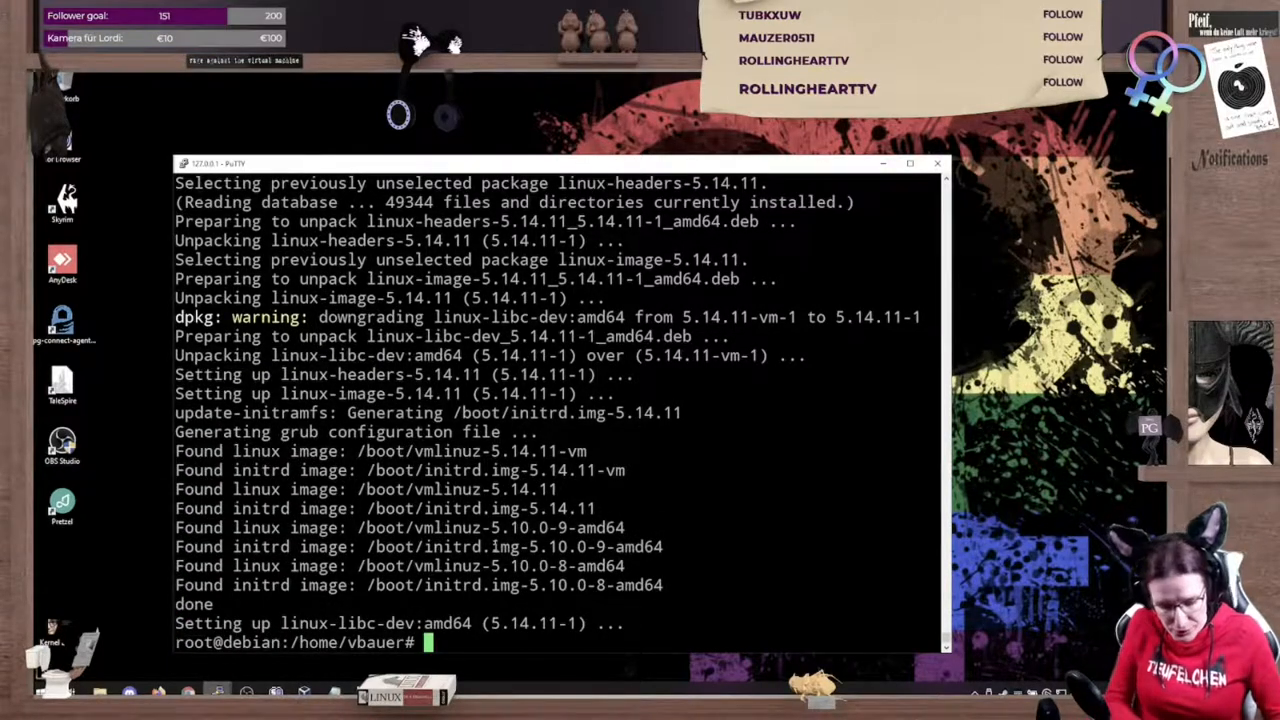
text(rwbo)
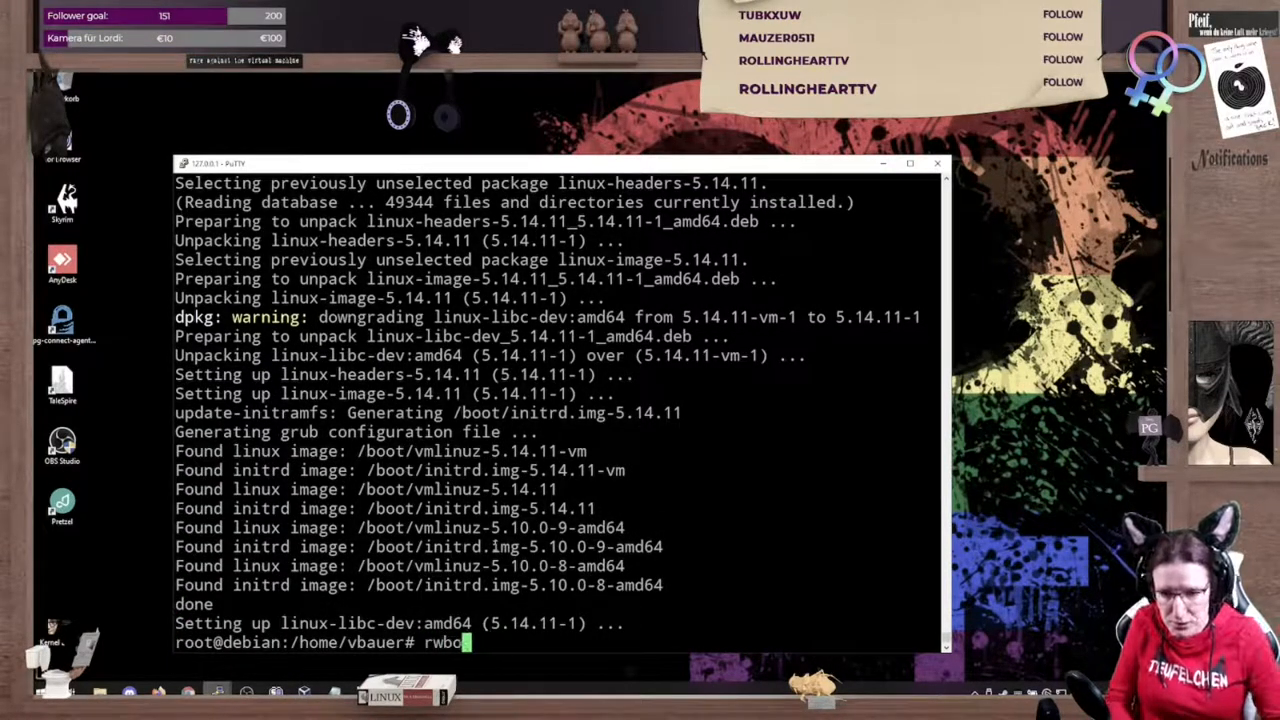
text(eboot)
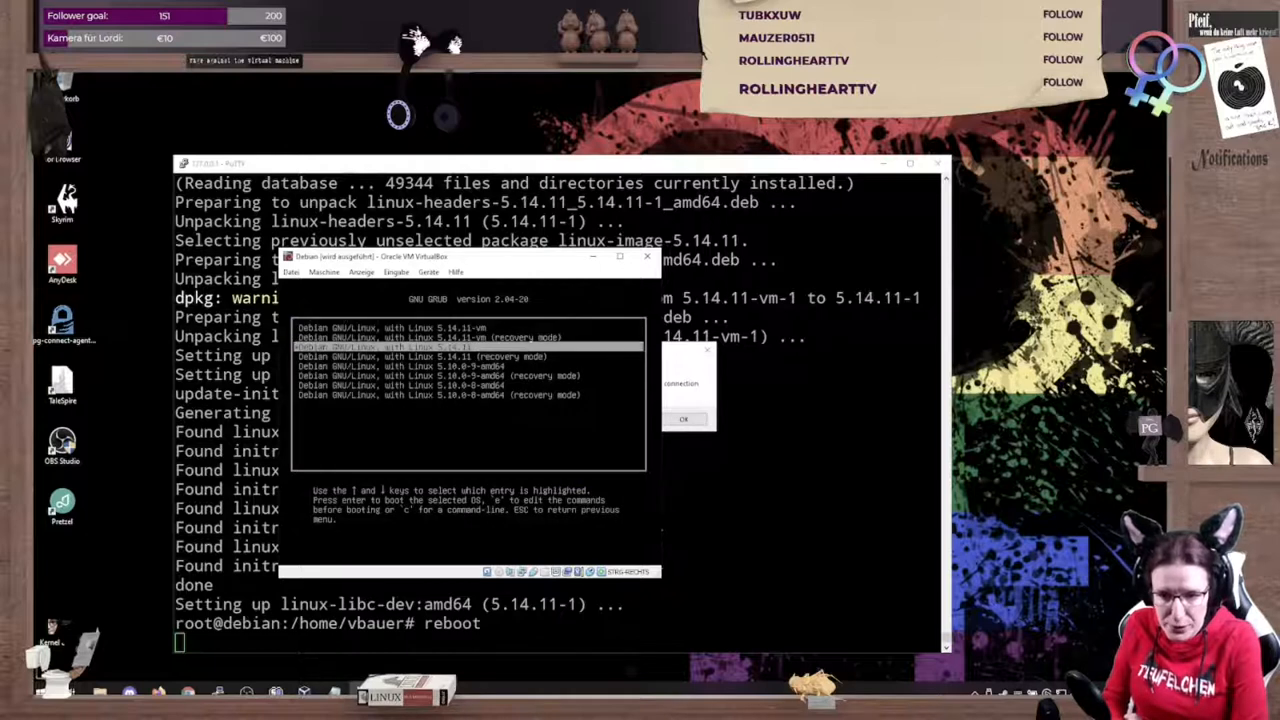
key(Up)
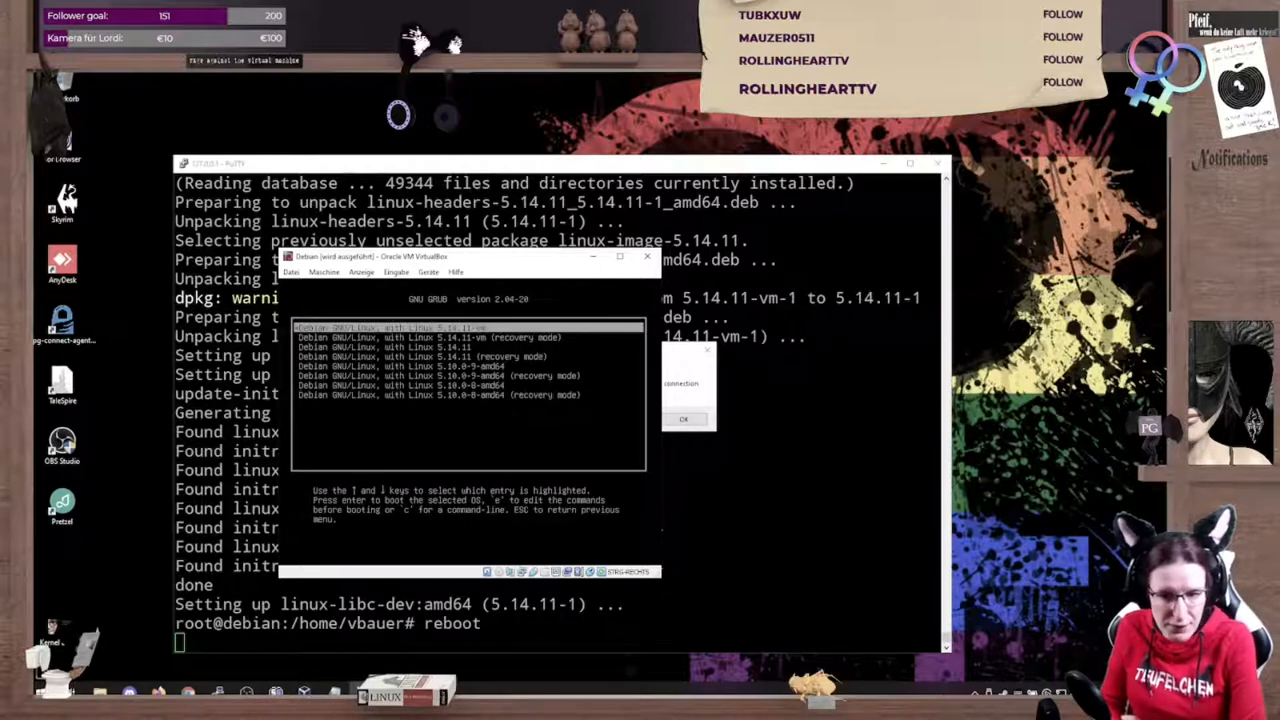
key(Down)
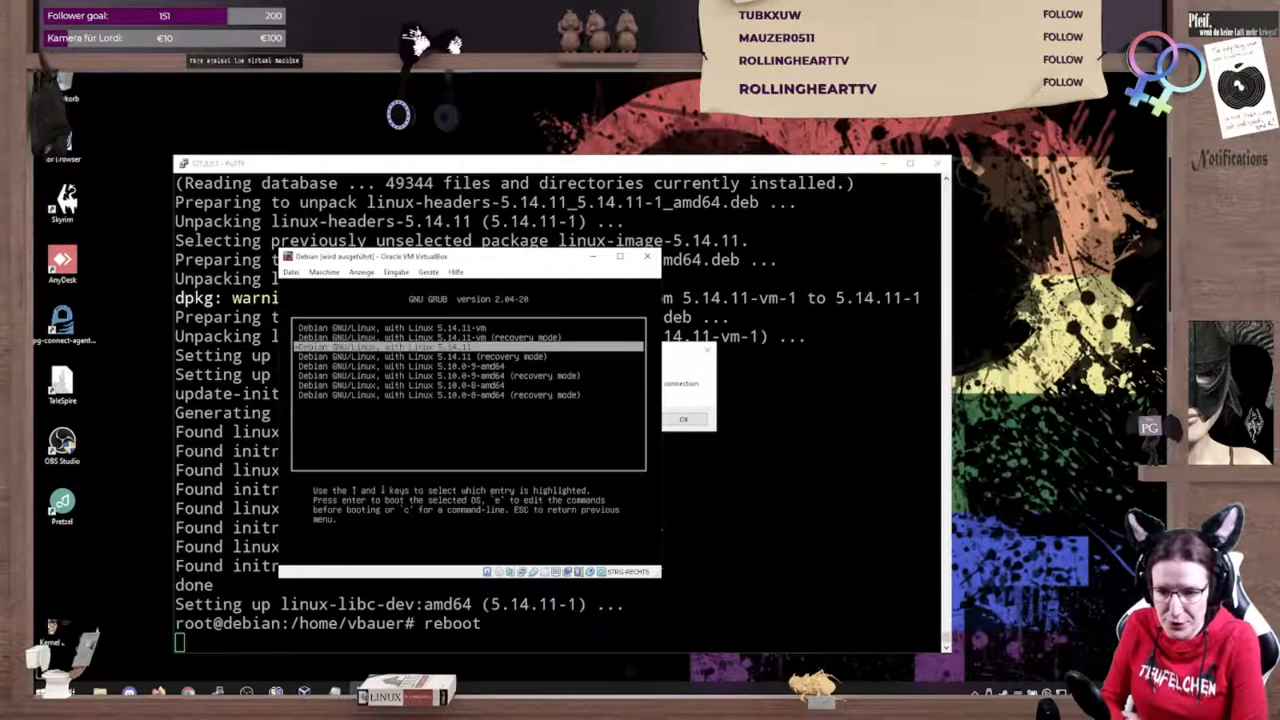